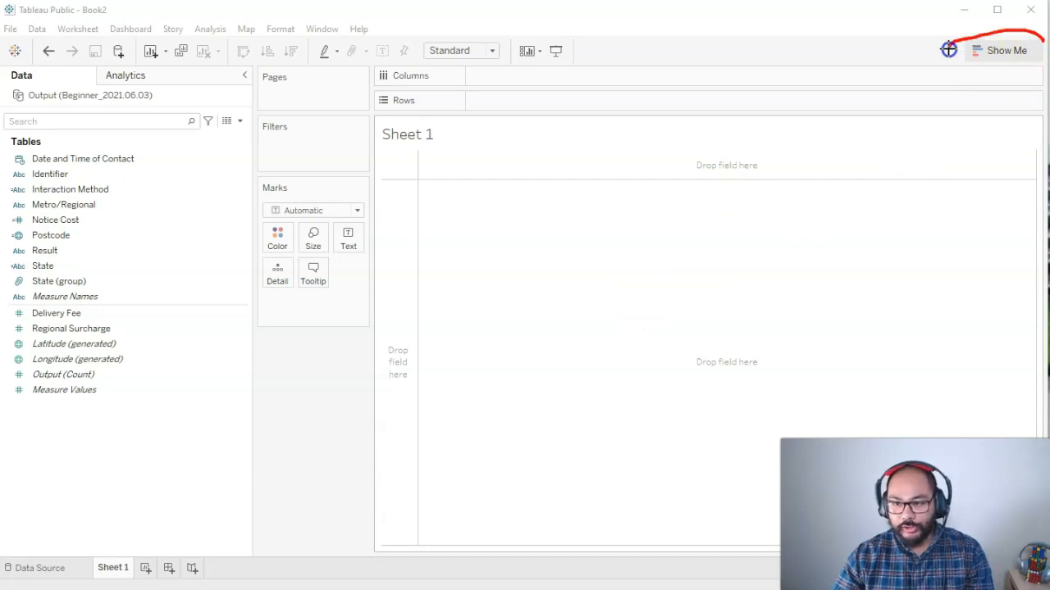
{"action": "mouse_move", "coordinate": [517, 354]}
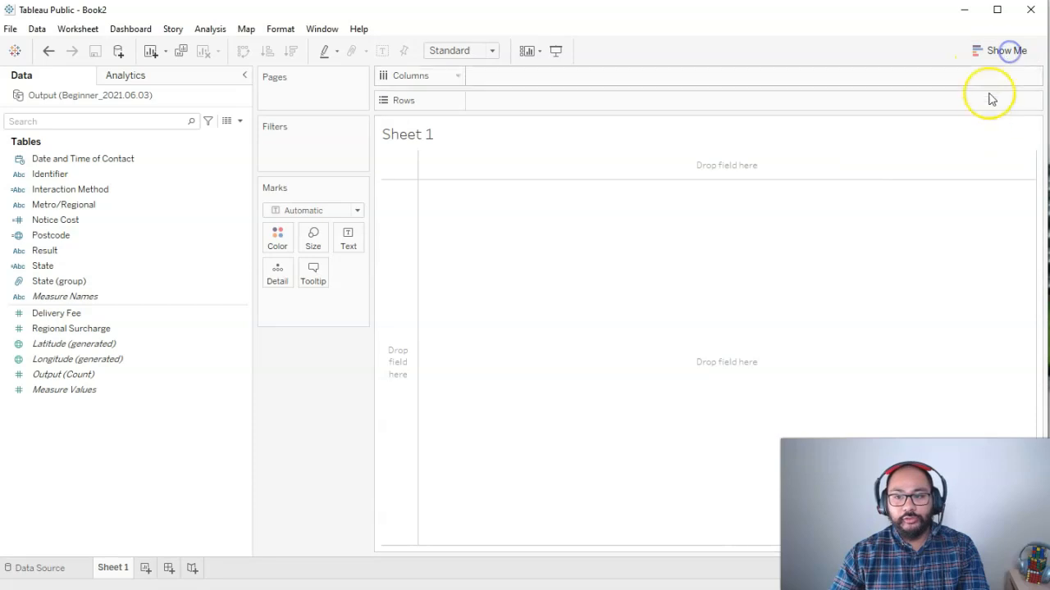
Step: Toggle the Show Me chart gallery and leave it docked open beside the empty view
{"action": "left_click", "coordinate": [1007, 49]}
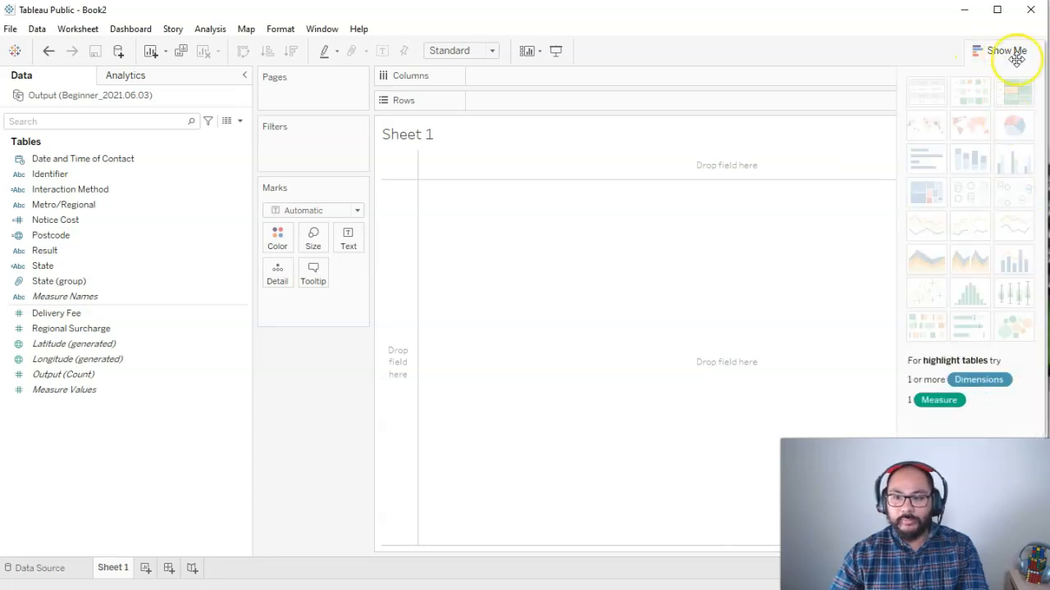
{"action": "left_click", "coordinate": [1007, 51]}
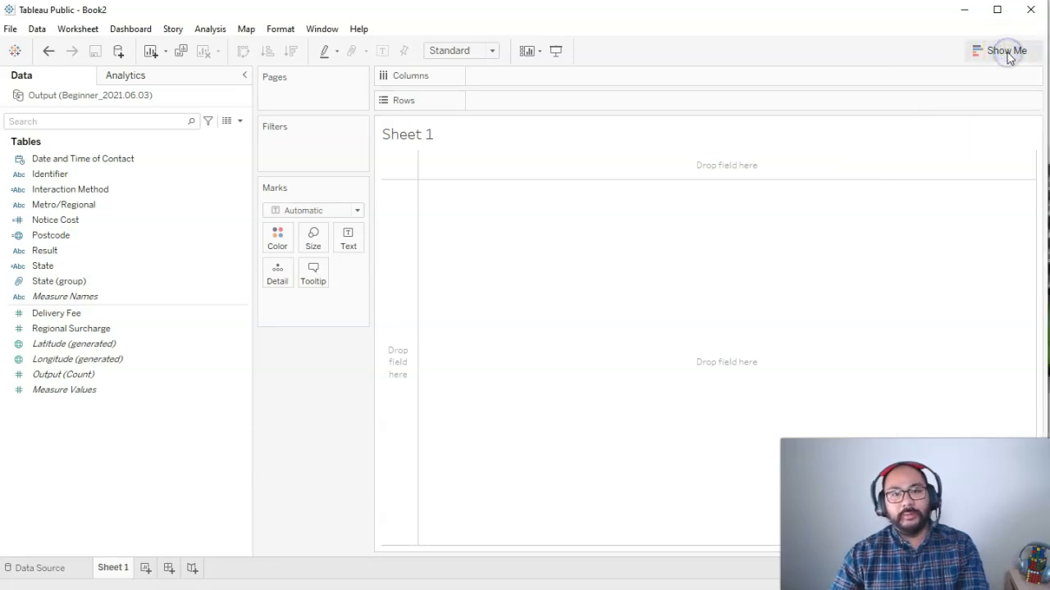
{"action": "left_click", "coordinate": [1007, 50]}
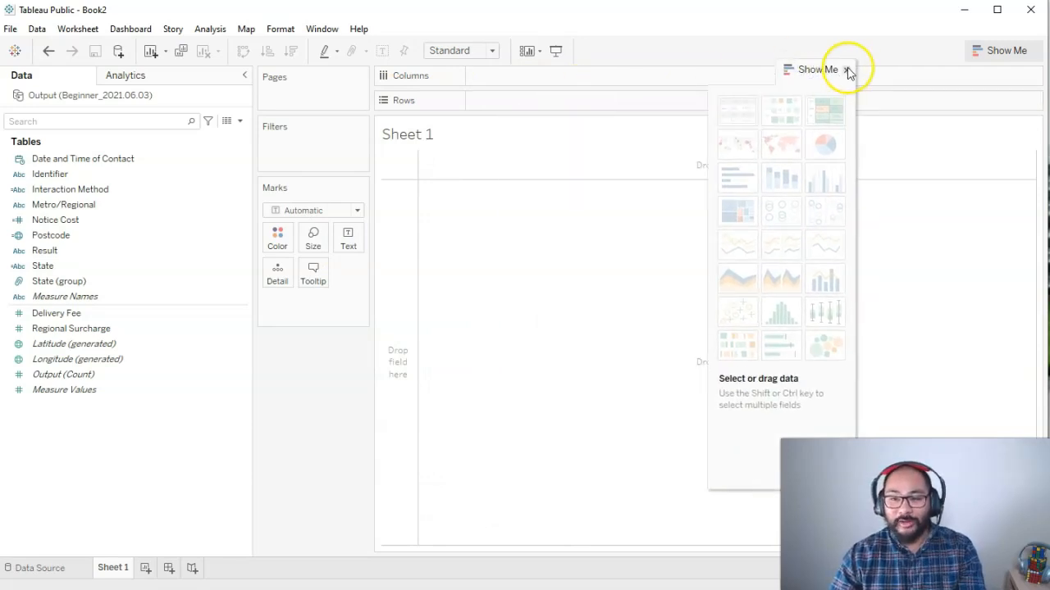
{"action": "left_click", "coordinate": [846, 69]}
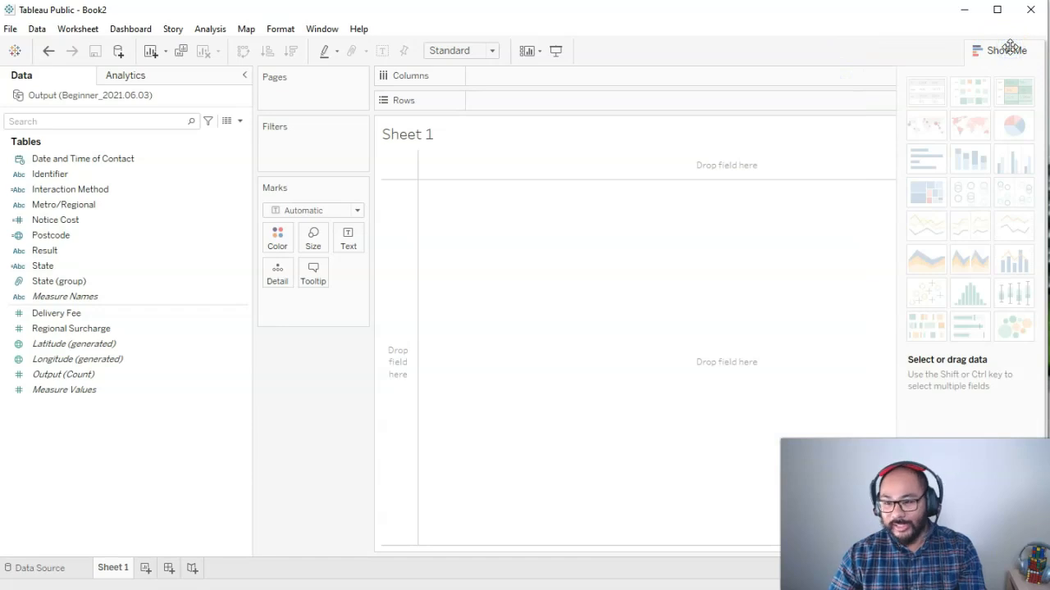
{"action": "mouse_move", "coordinate": [1020, 131]}
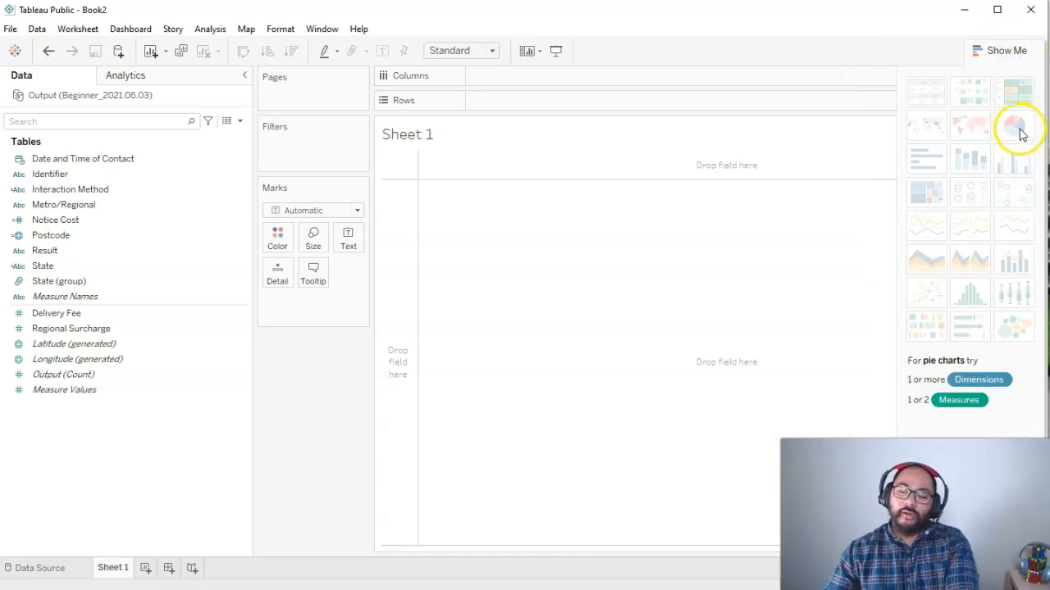
{"action": "mouse_move", "coordinate": [1015, 128]}
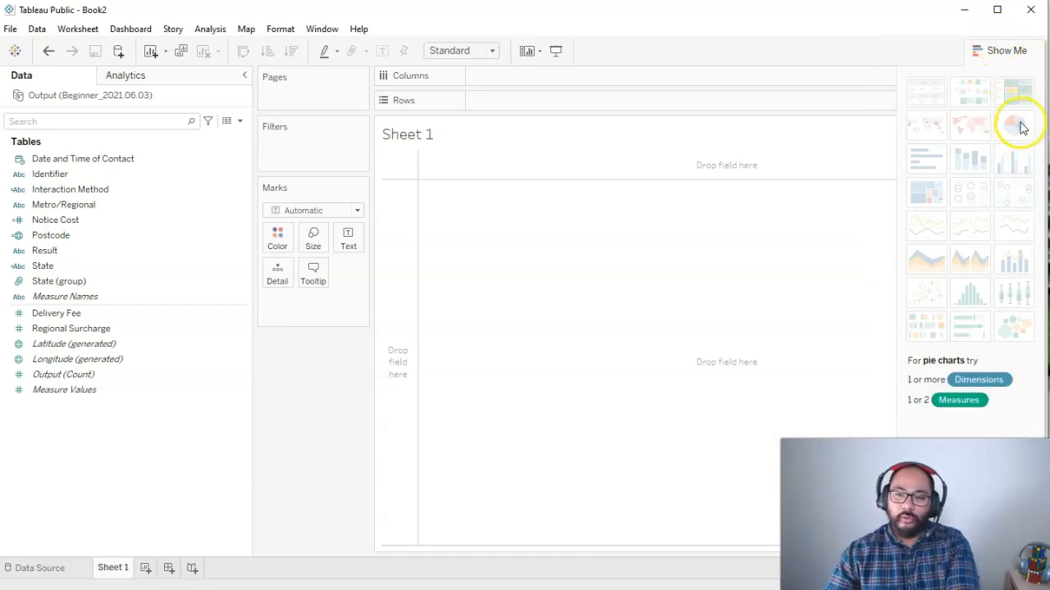
{"action": "mouse_move", "coordinate": [1013, 125]}
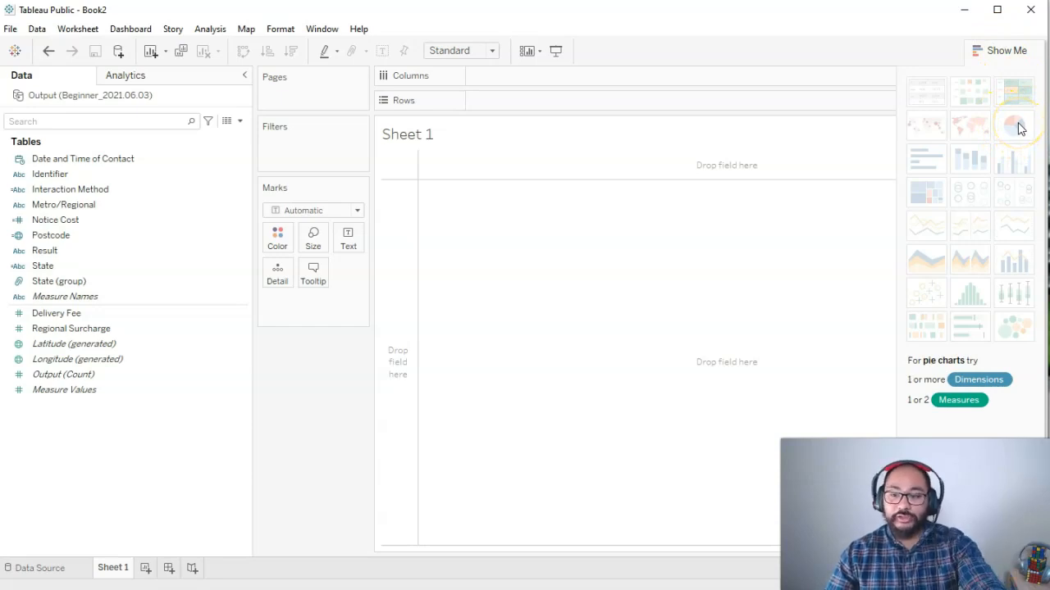
{"action": "mouse_move", "coordinate": [925, 295]}
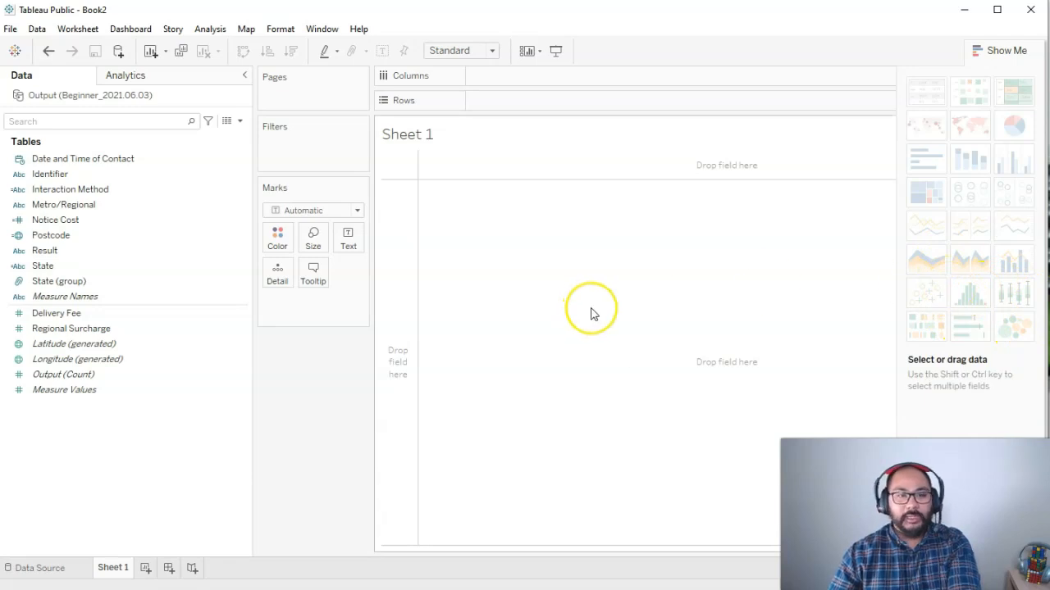
{"action": "mouse_move", "coordinate": [967, 321]}
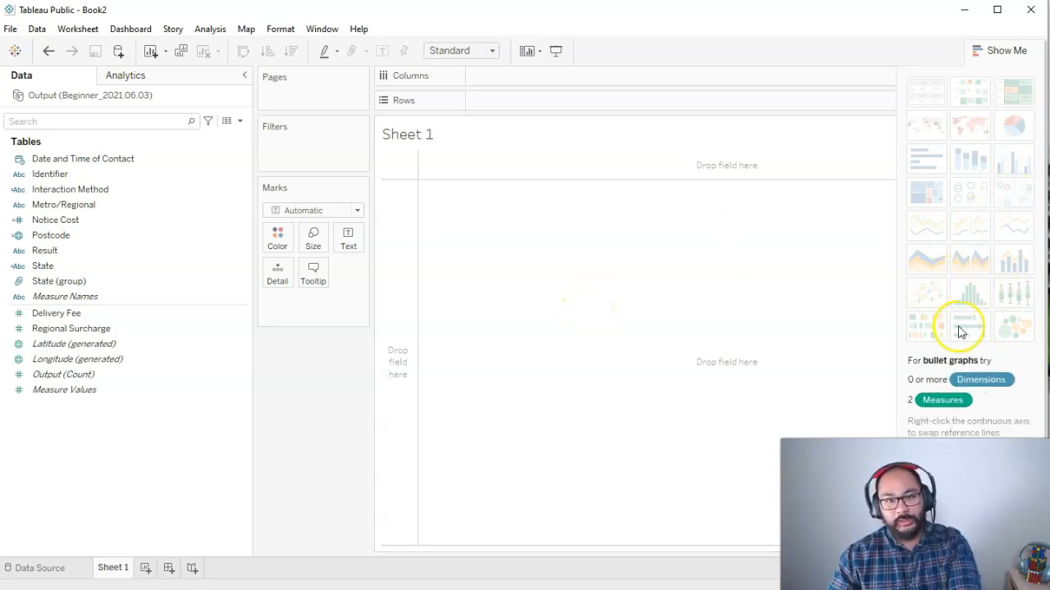
{"action": "mouse_move", "coordinate": [988, 239]}
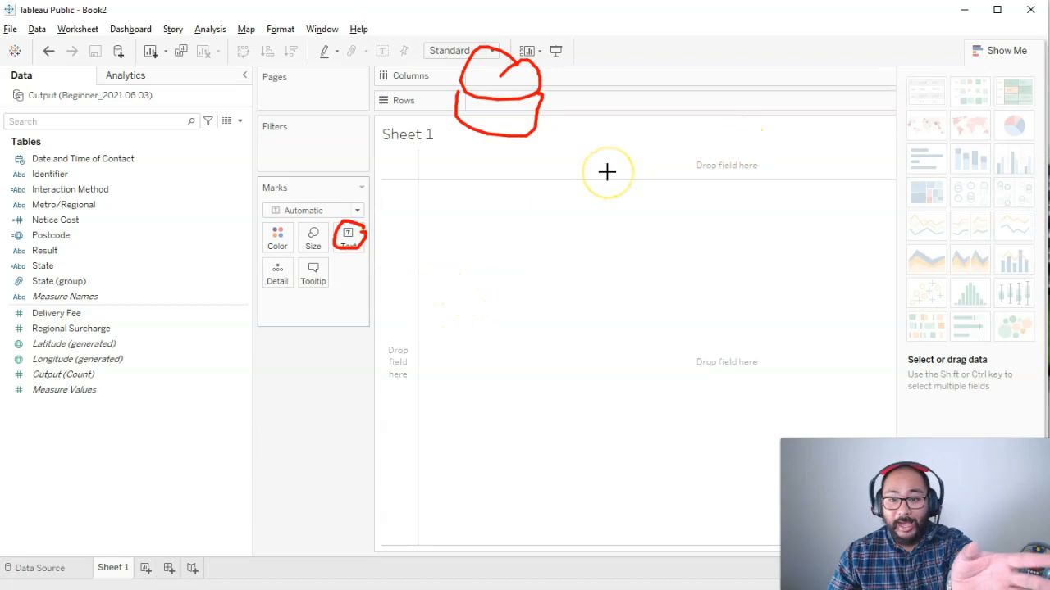
{"action": "mouse_move", "coordinate": [936, 141]}
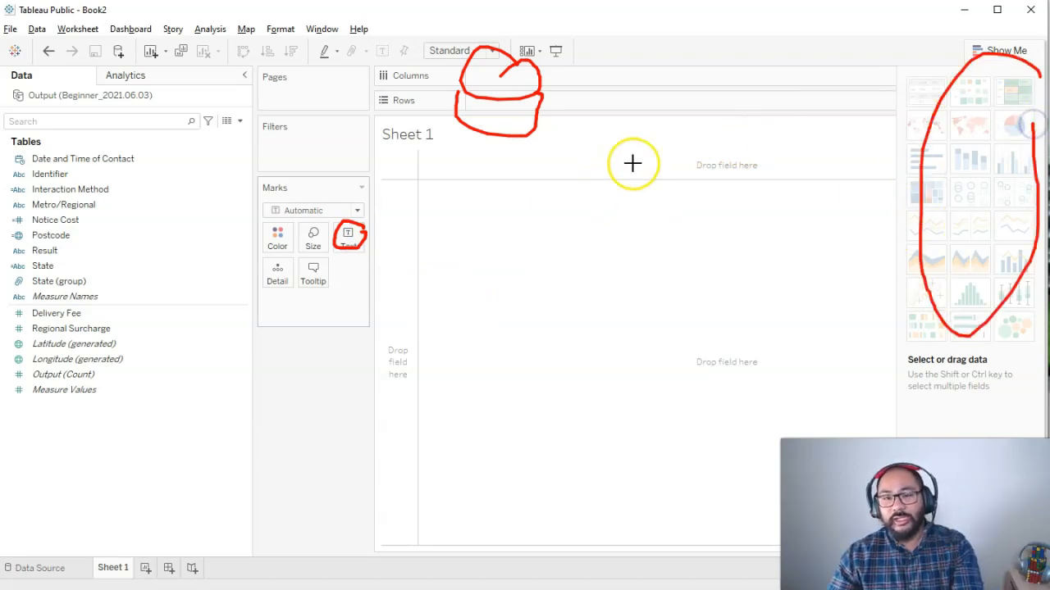
{"action": "mouse_move", "coordinate": [506, 77]}
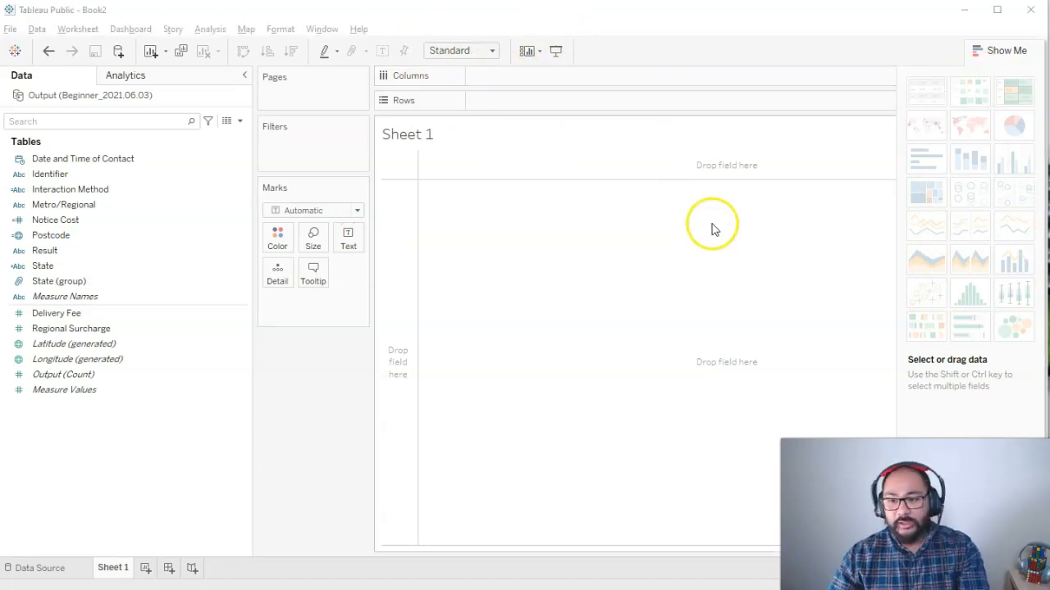
{"action": "left_click", "coordinate": [43, 265]}
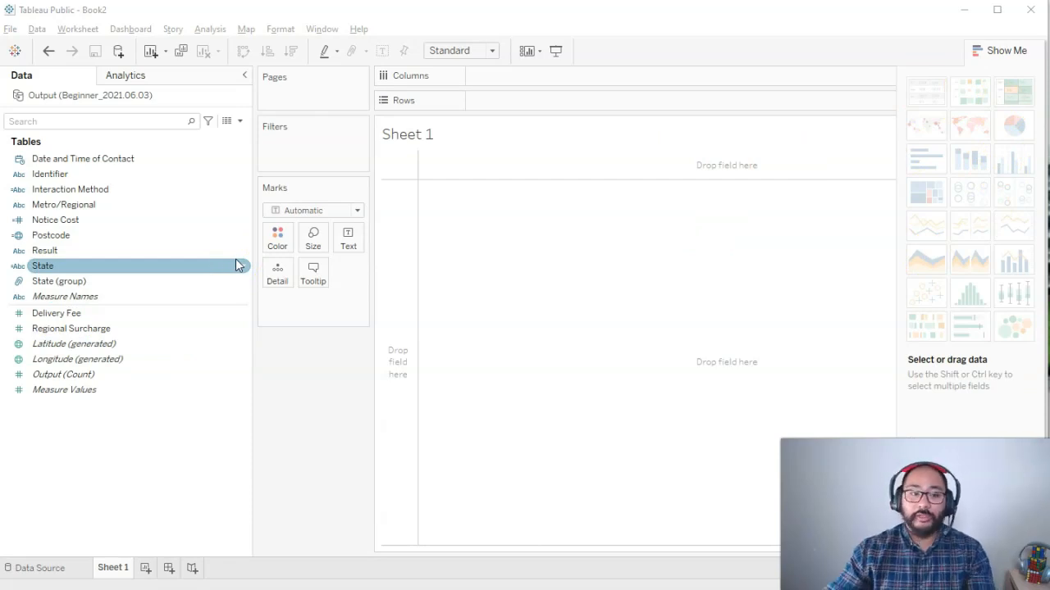
{"action": "mouse_move", "coordinate": [742, 98]}
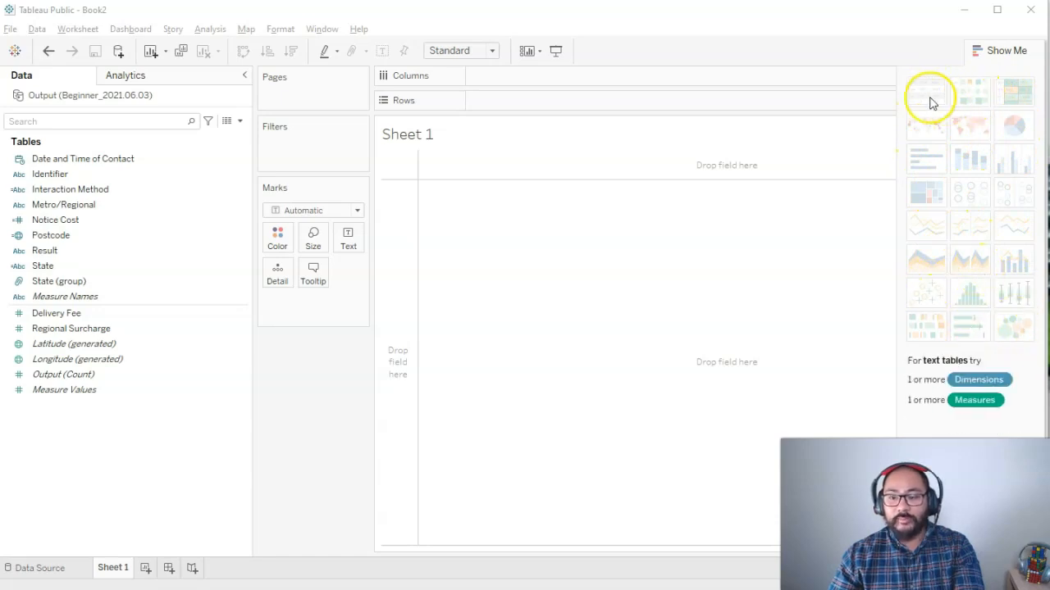
{"action": "mouse_move", "coordinate": [960, 187]}
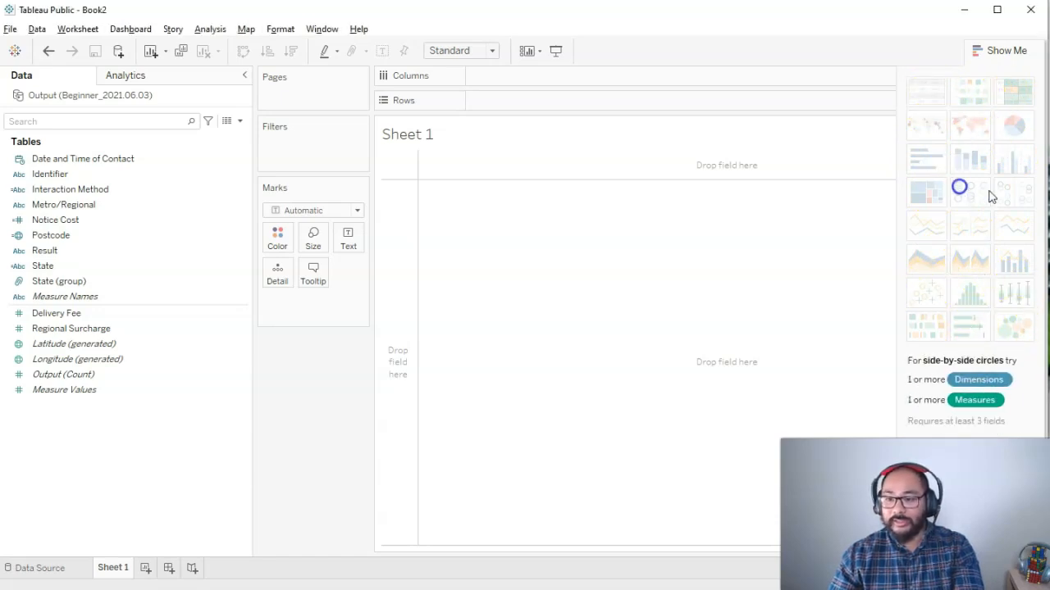
{"action": "mouse_move", "coordinate": [1020, 353]}
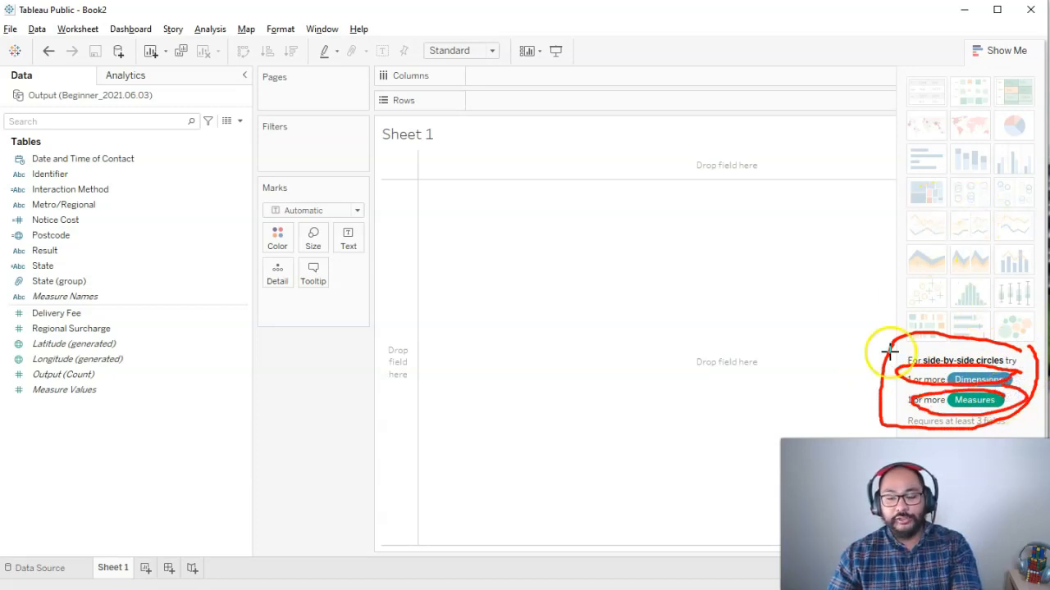
{"action": "mouse_move", "coordinate": [966, 230]}
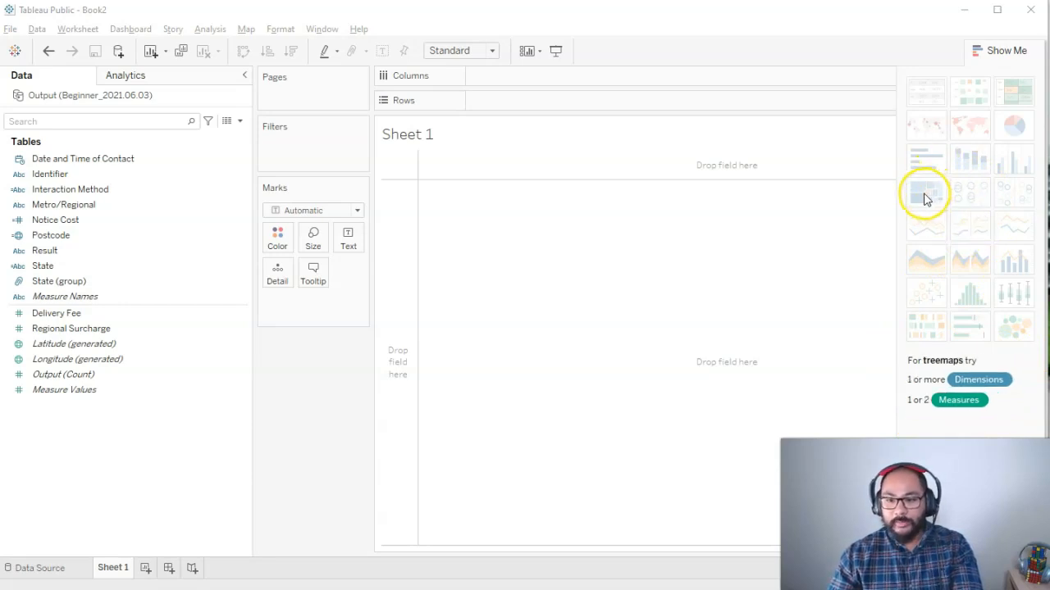
{"action": "mouse_move", "coordinate": [925, 193]}
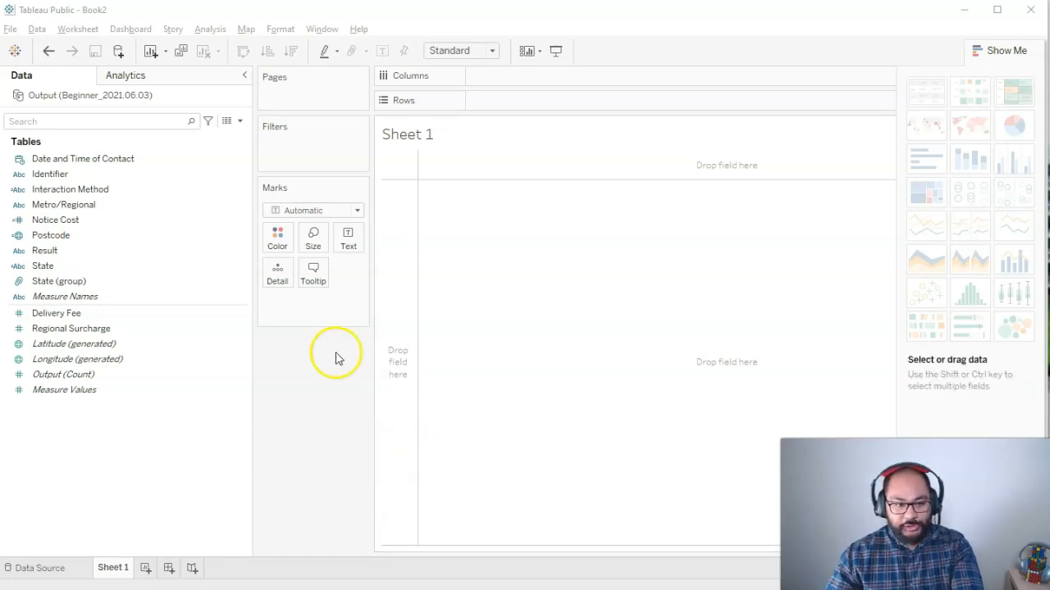
{"action": "mouse_move", "coordinate": [168, 146]}
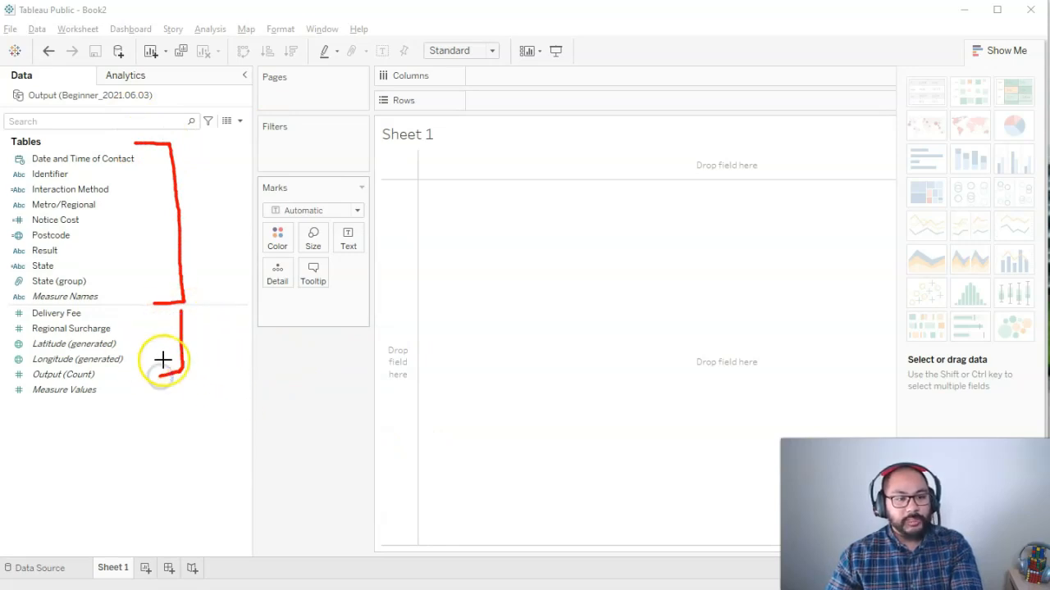
{"action": "mouse_move", "coordinate": [163, 315]}
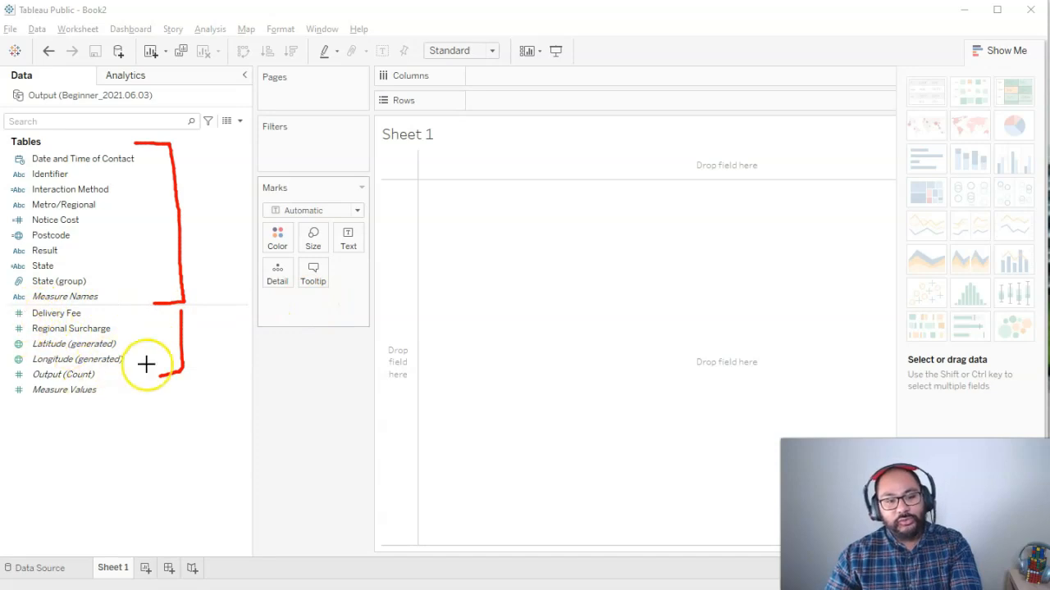
{"action": "mouse_move", "coordinate": [1017, 237]}
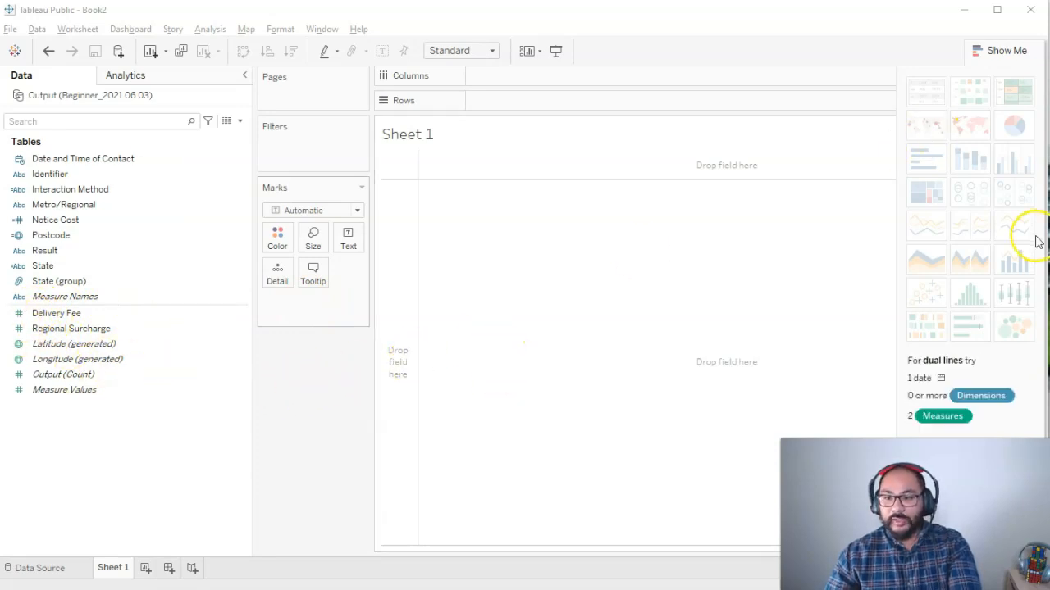
{"action": "mouse_move", "coordinate": [1017, 125]}
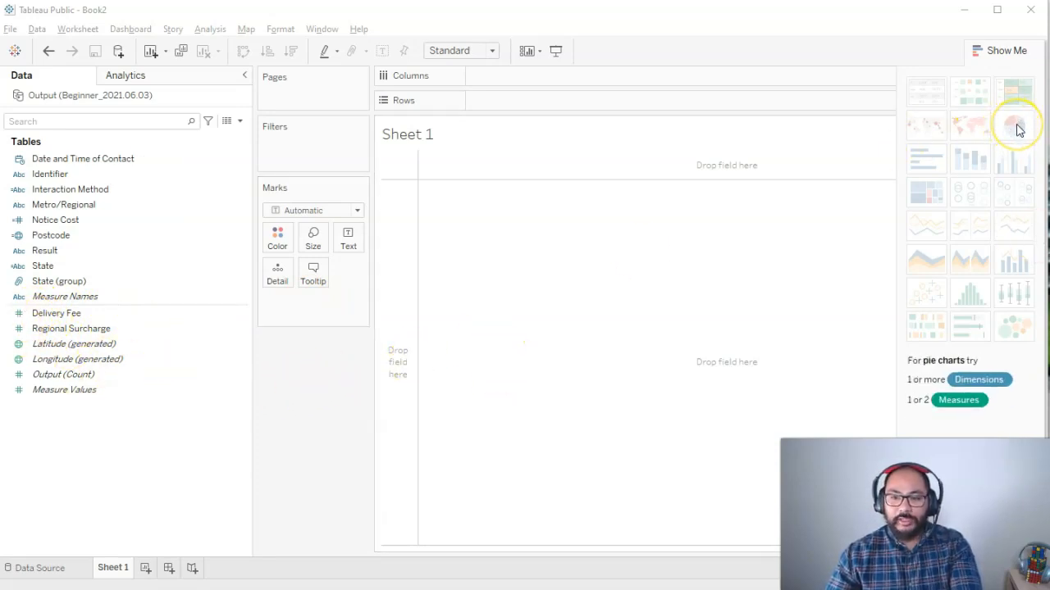
{"action": "mouse_move", "coordinate": [1020, 131]}
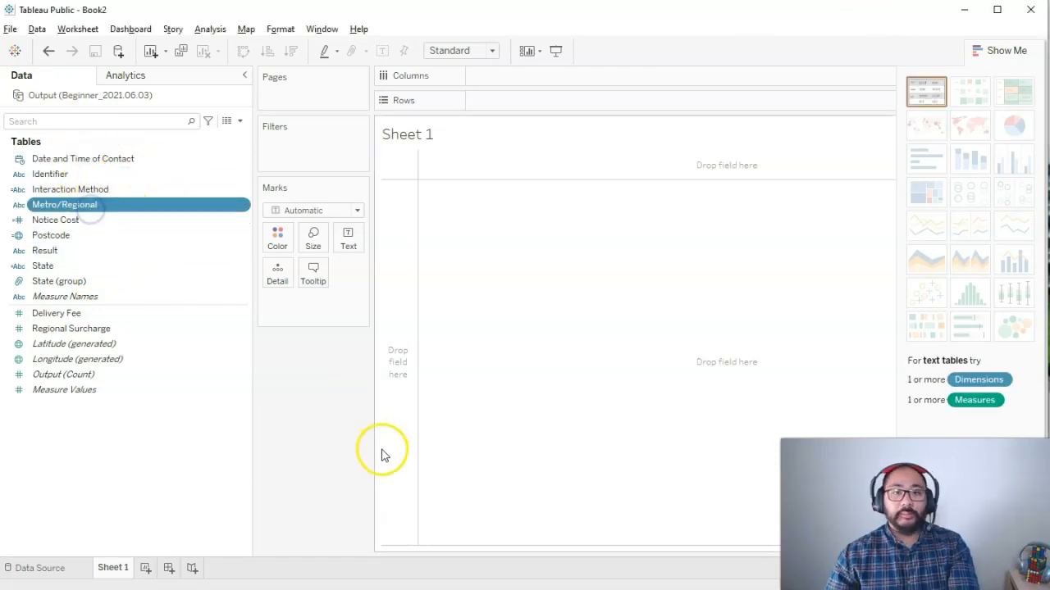
{"action": "mouse_move", "coordinate": [369, 451]}
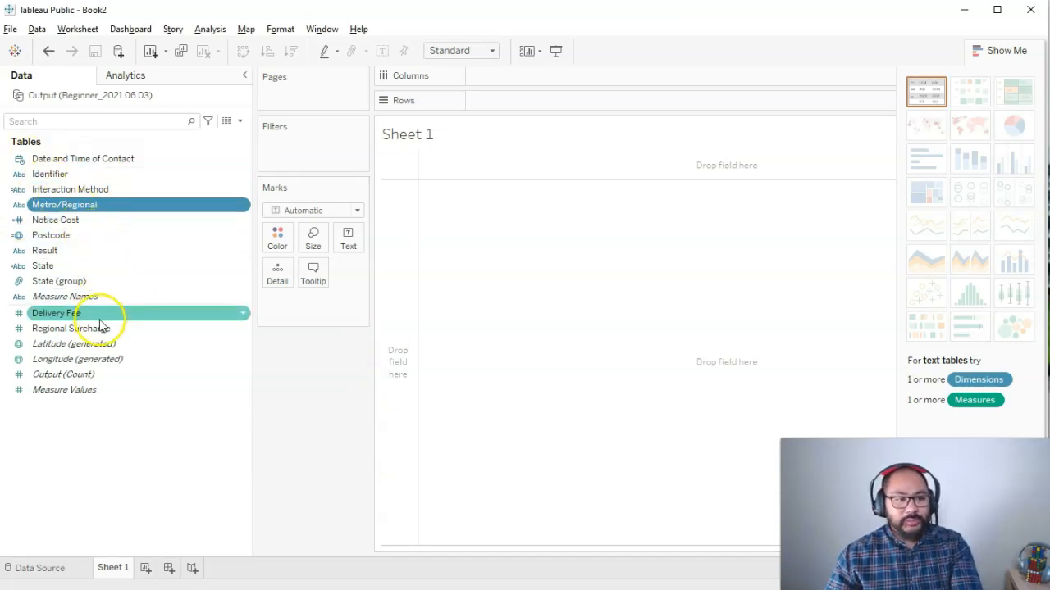
{"action": "mouse_move", "coordinate": [90, 325]}
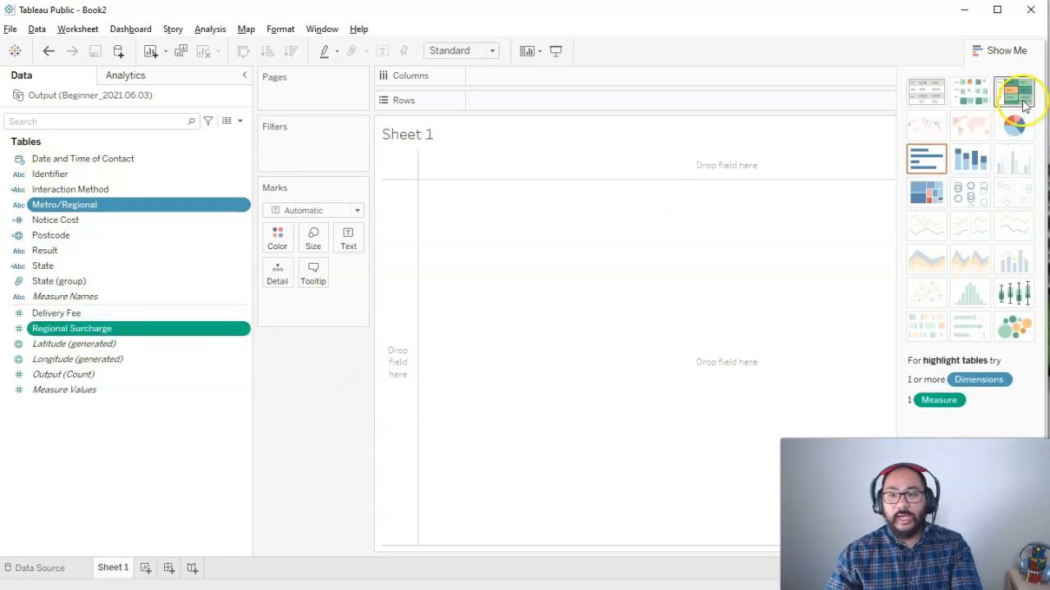
{"action": "mouse_move", "coordinate": [969, 194]}
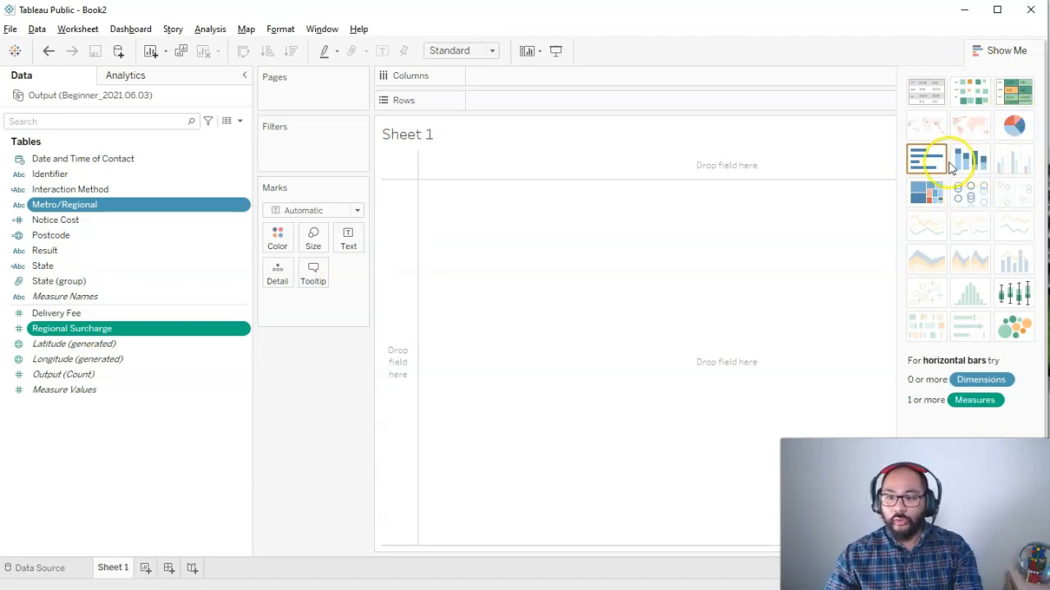
{"action": "mouse_move", "coordinate": [990, 240]}
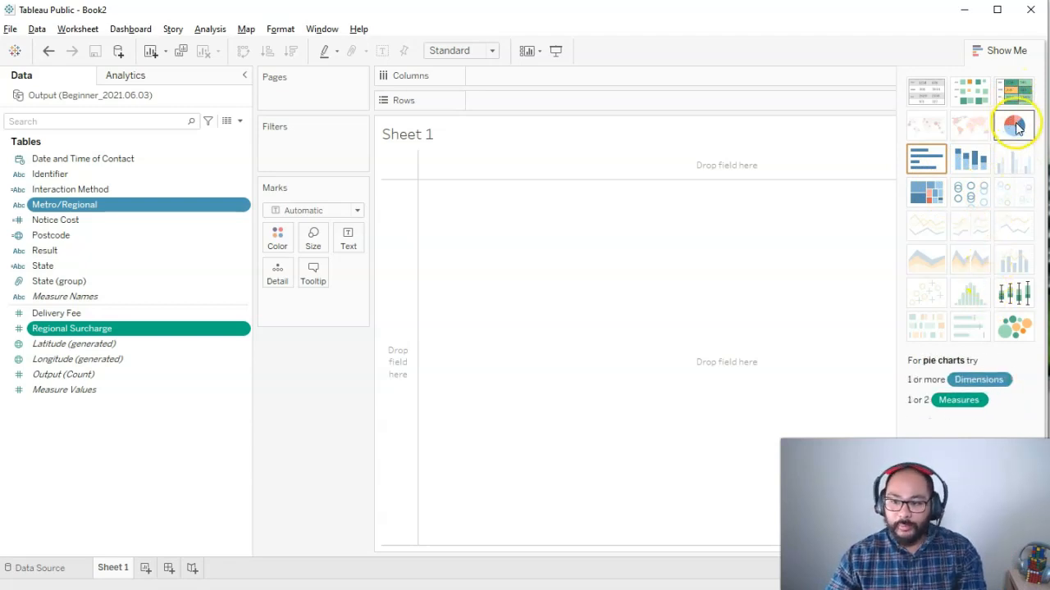
Step: Check the pie chart suggestion for the Metro/Regional and Regional Surcharge fields
{"action": "left_click", "coordinate": [1013, 125]}
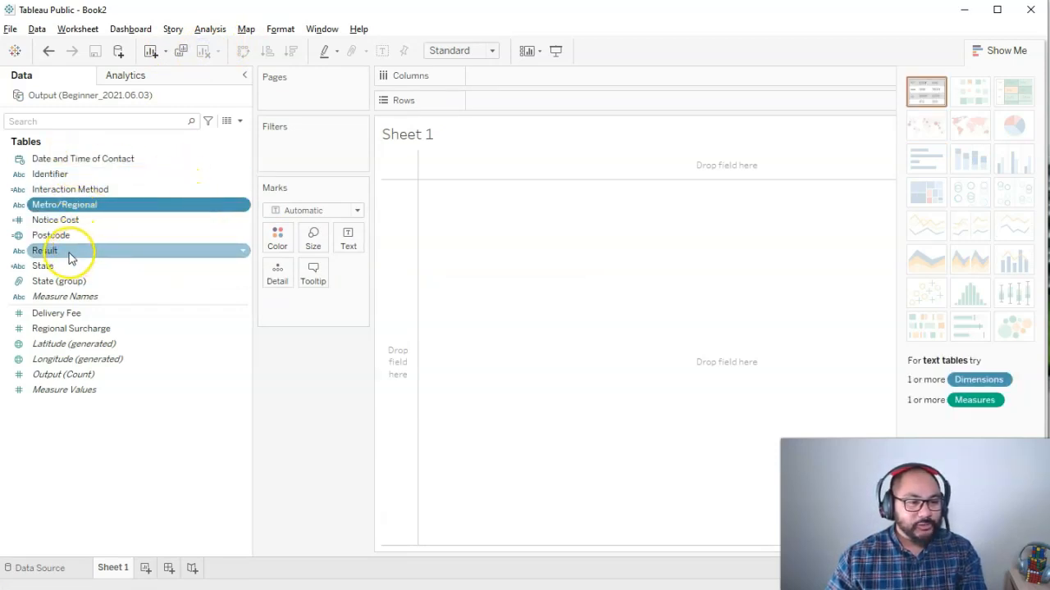
Step: Build a pie chart of Delivery Fee by State (group) from Show Me
{"action": "left_click", "coordinate": [59, 281]}
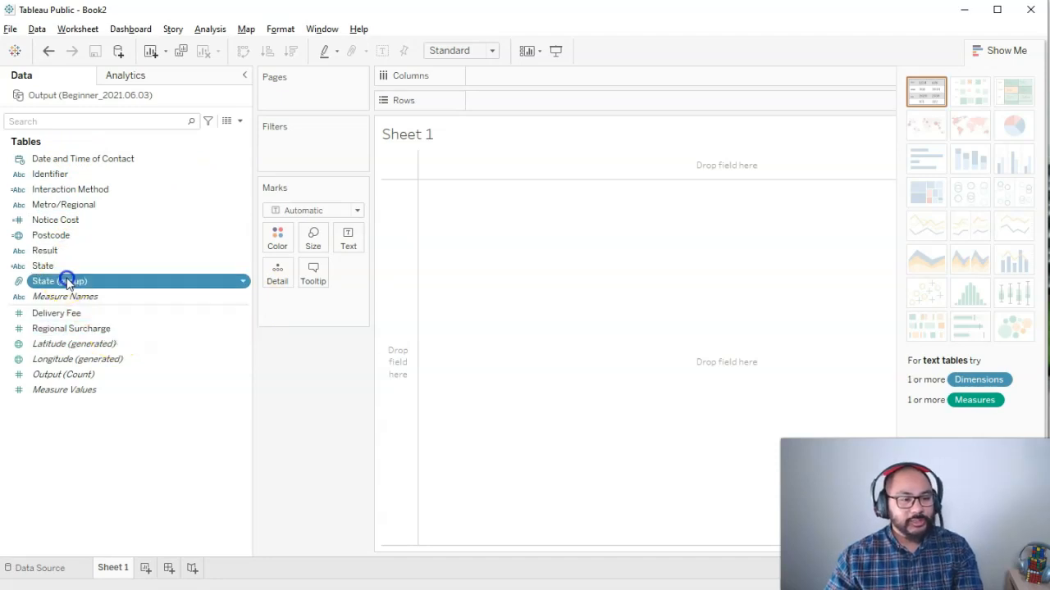
{"action": "left_click", "coordinate": [70, 328]}
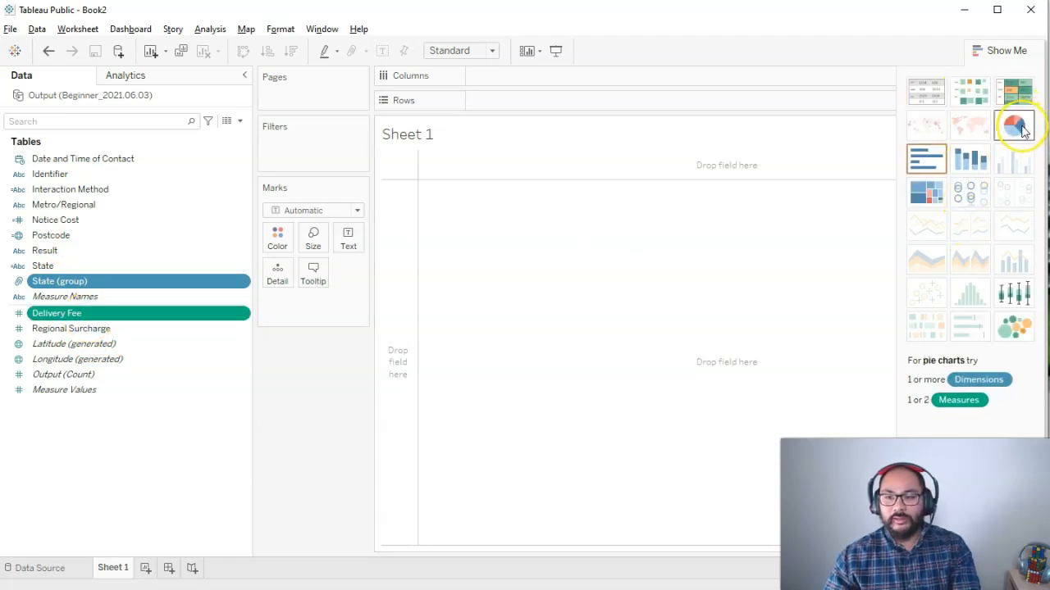
{"action": "left_click", "coordinate": [1014, 124]}
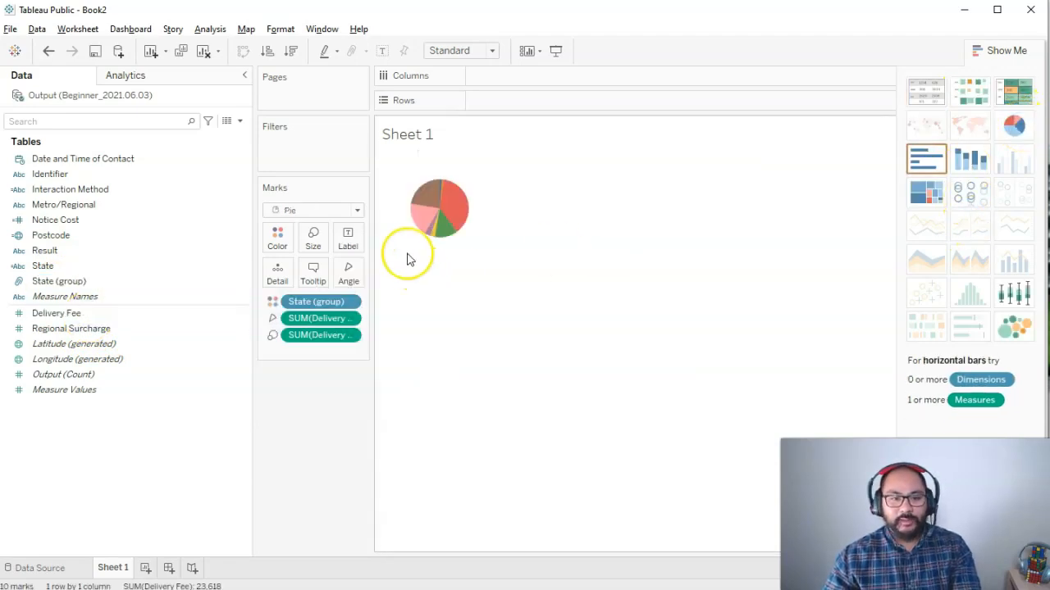
{"action": "mouse_move", "coordinate": [451, 229]}
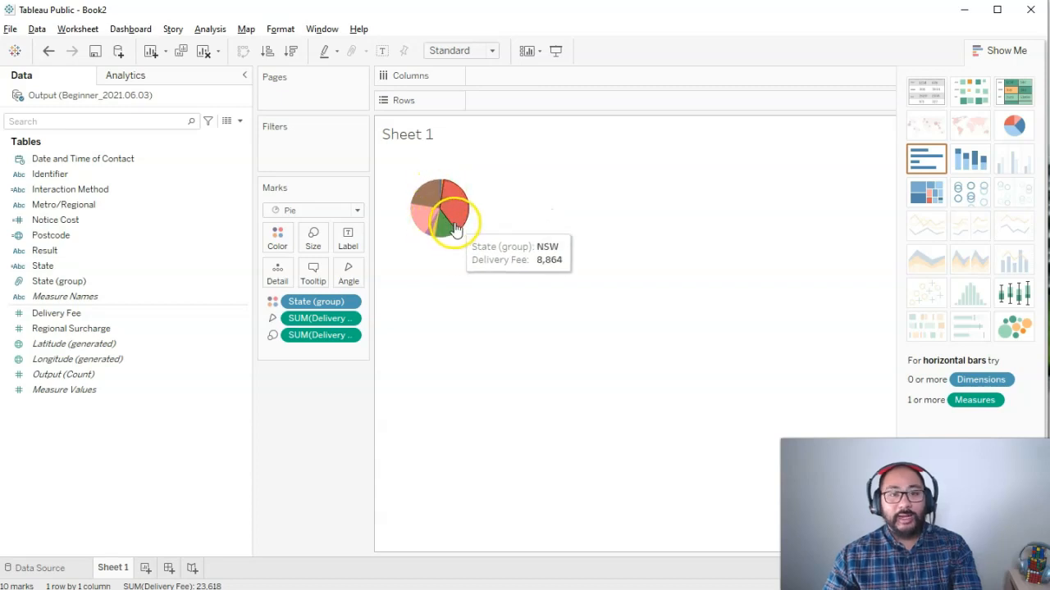
{"action": "mouse_move", "coordinate": [374, 297]}
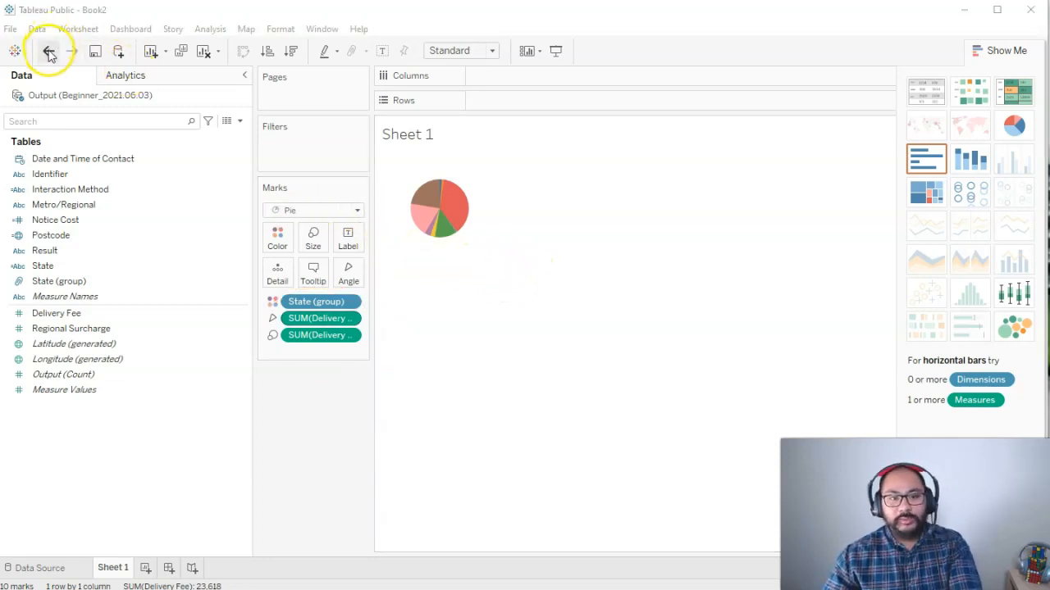
Step: Undo the pie chart and make a treemap of Delivery Fee by Metro/Regional and State (group)
{"action": "left_click", "coordinate": [48, 51]}
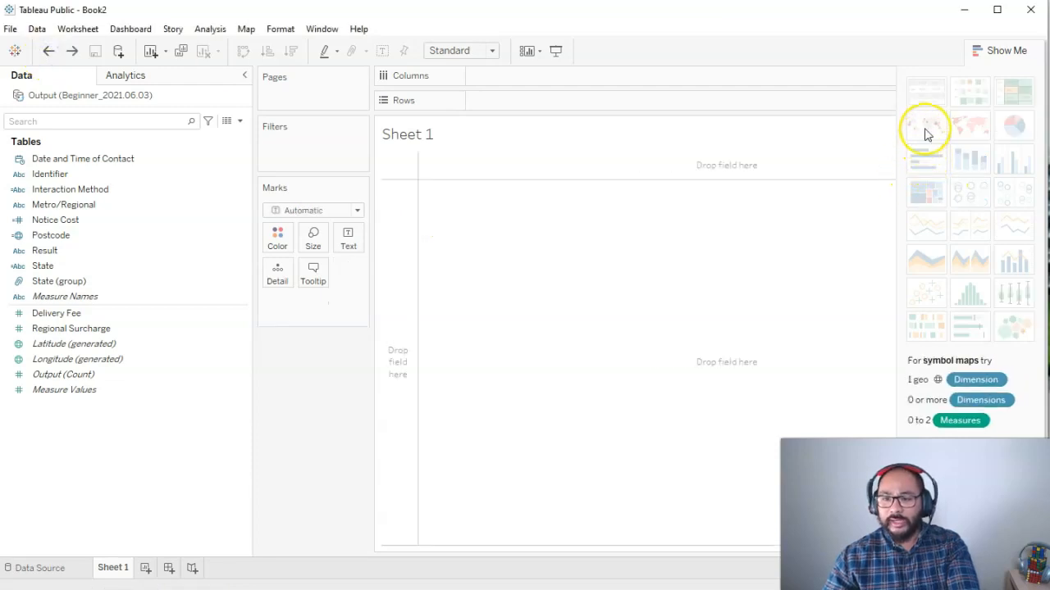
{"action": "mouse_move", "coordinate": [927, 194]}
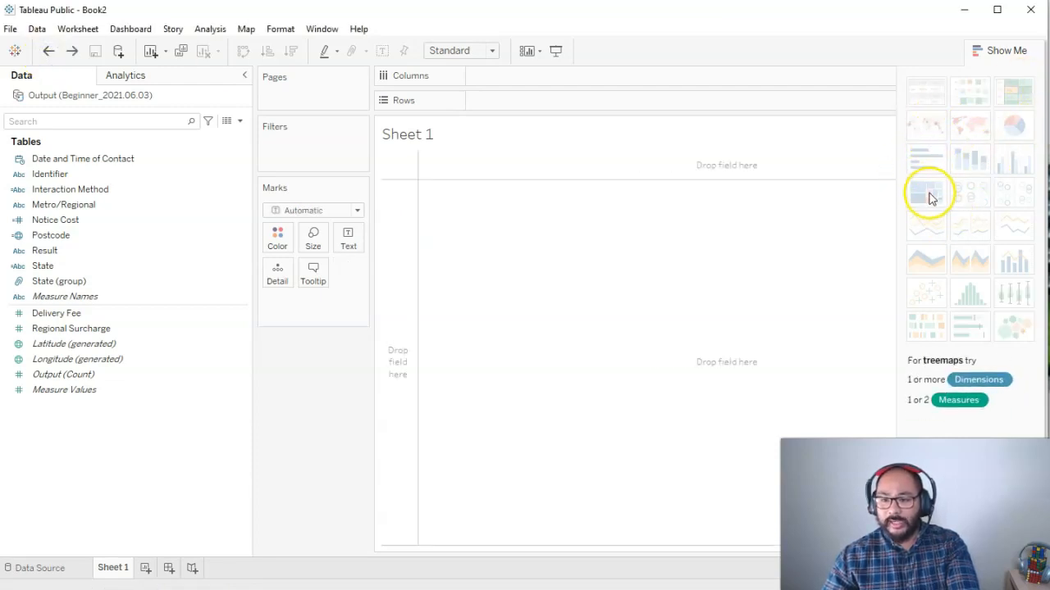
{"action": "mouse_move", "coordinate": [932, 196]}
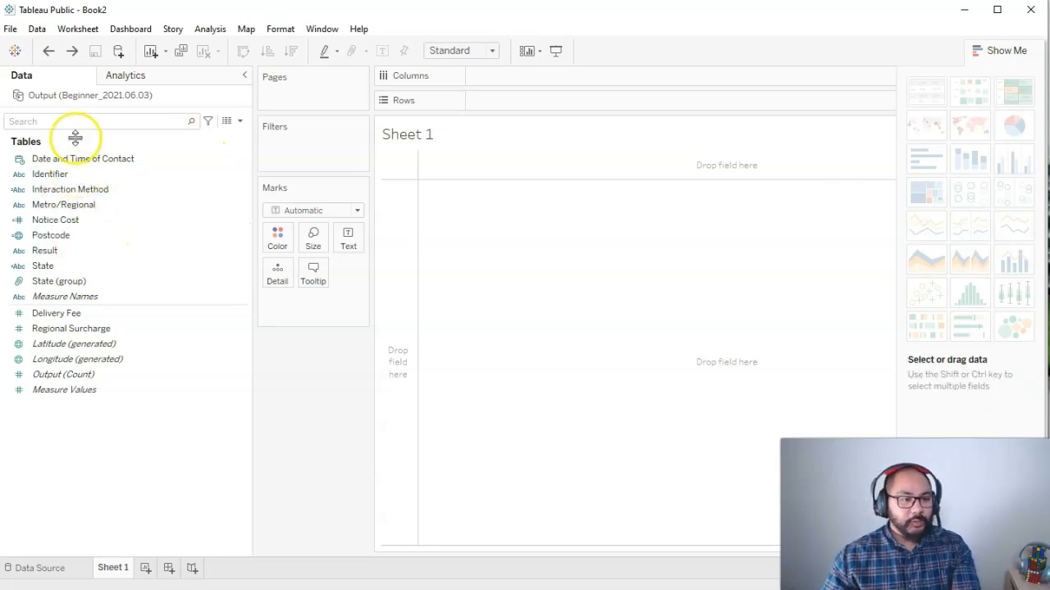
{"action": "left_click", "coordinate": [63, 203]}
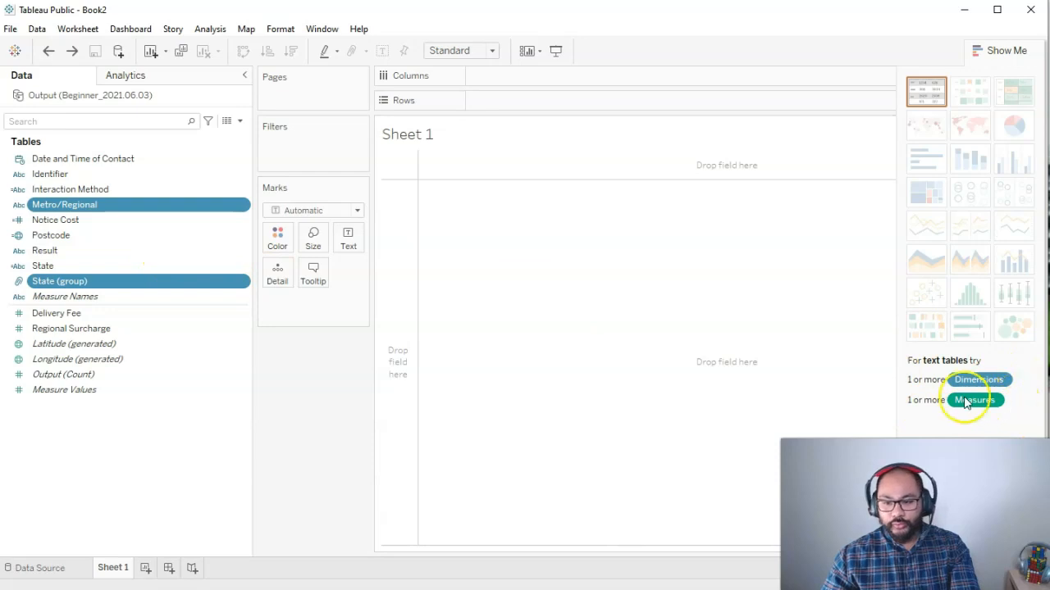
{"action": "left_click", "coordinate": [55, 313]}
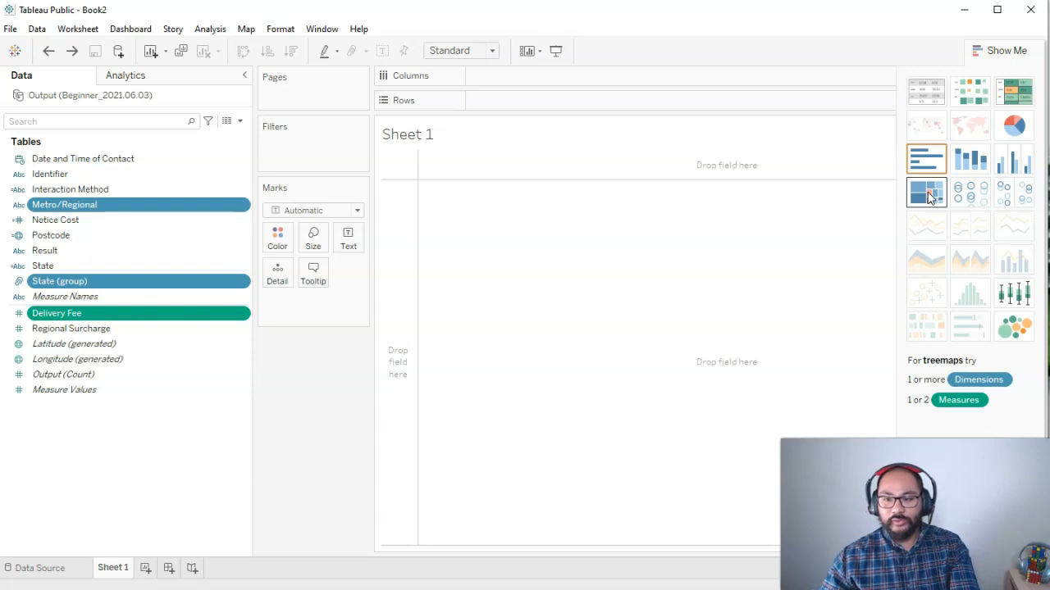
{"action": "left_click", "coordinate": [925, 191]}
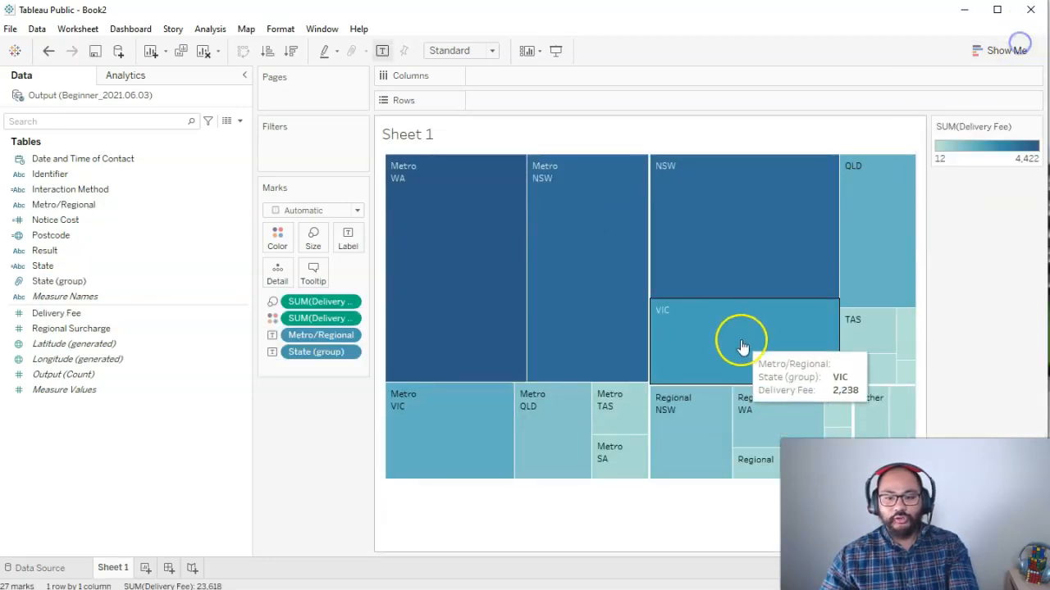
{"action": "mouse_move", "coordinate": [648, 151]}
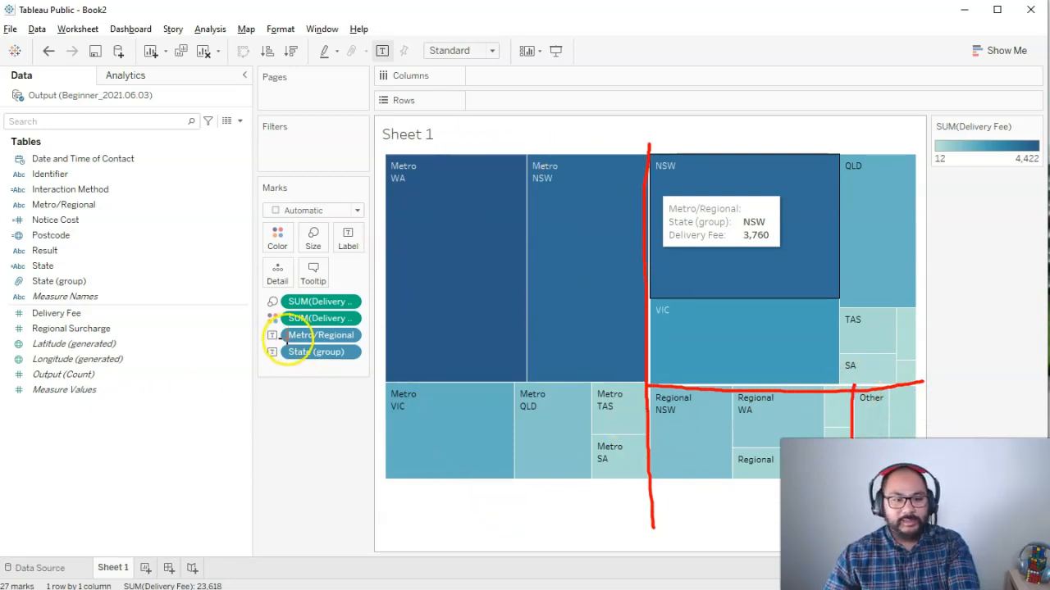
{"action": "mouse_move", "coordinate": [364, 328]}
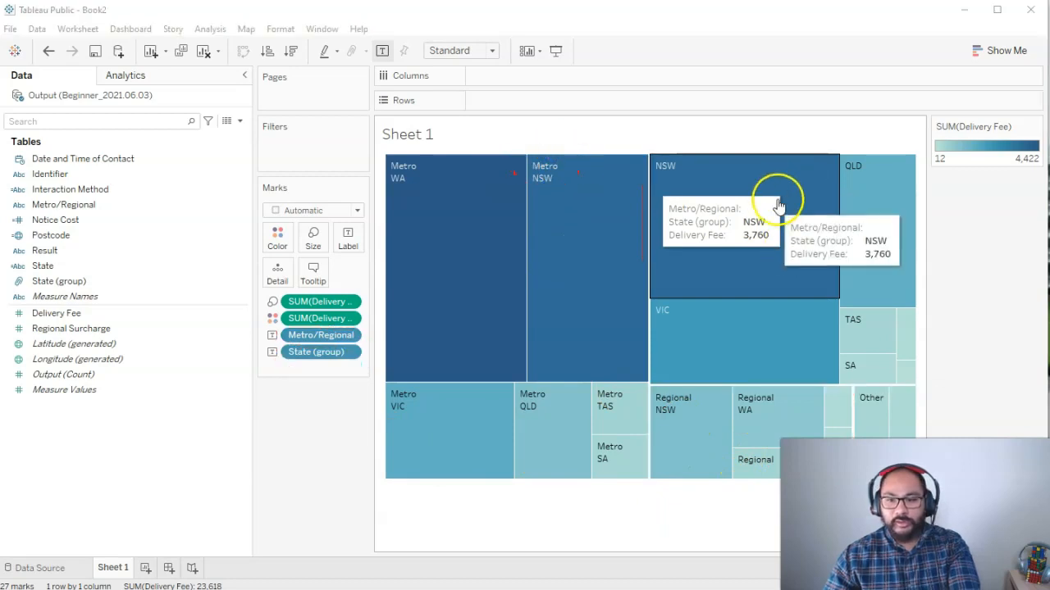
{"action": "mouse_move", "coordinate": [709, 172]}
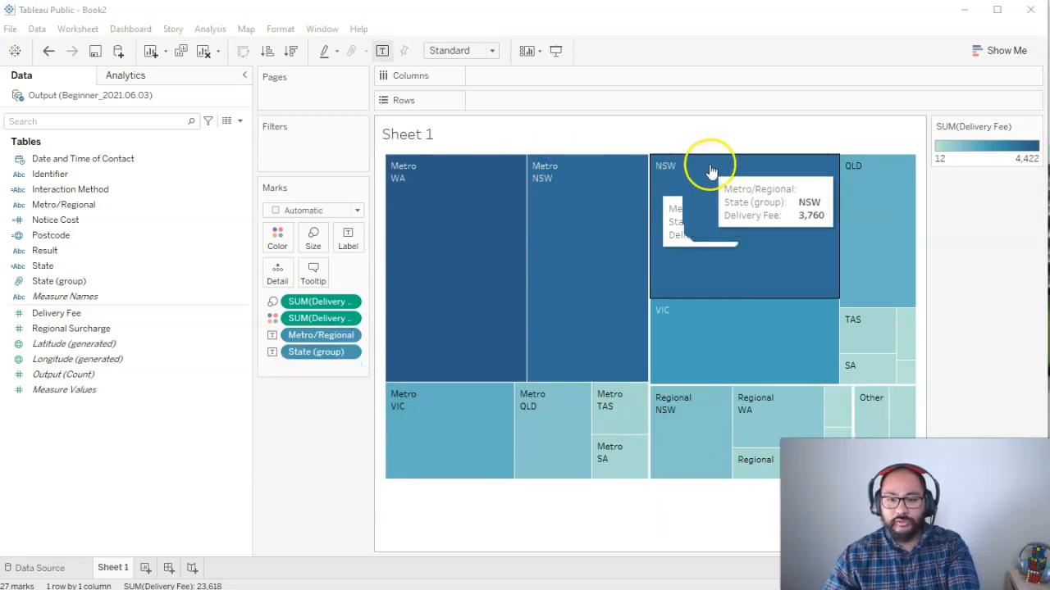
{"action": "mouse_move", "coordinate": [683, 413]}
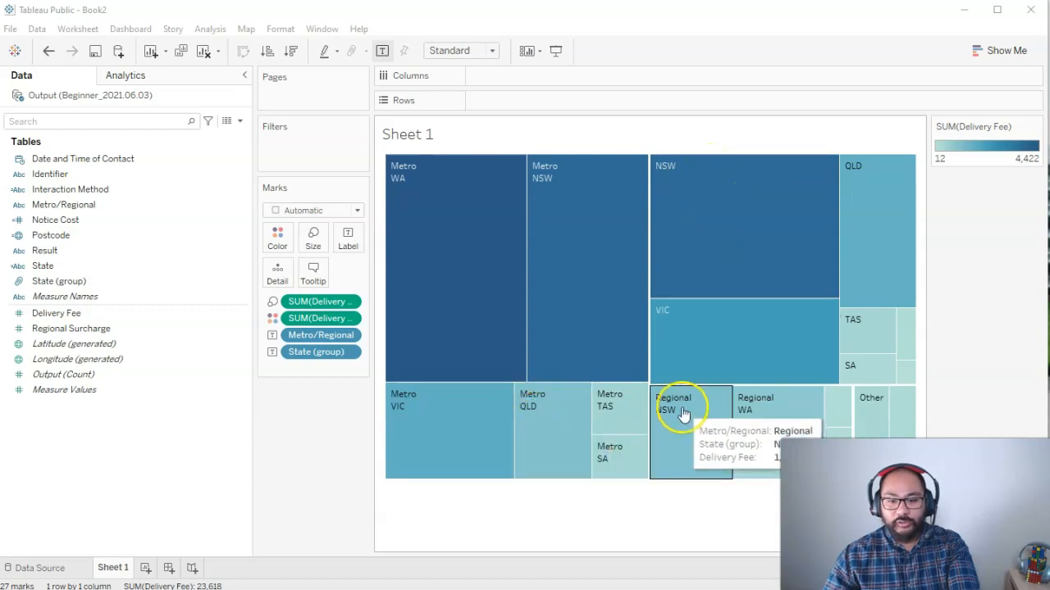
{"action": "mouse_move", "coordinate": [253, 391]}
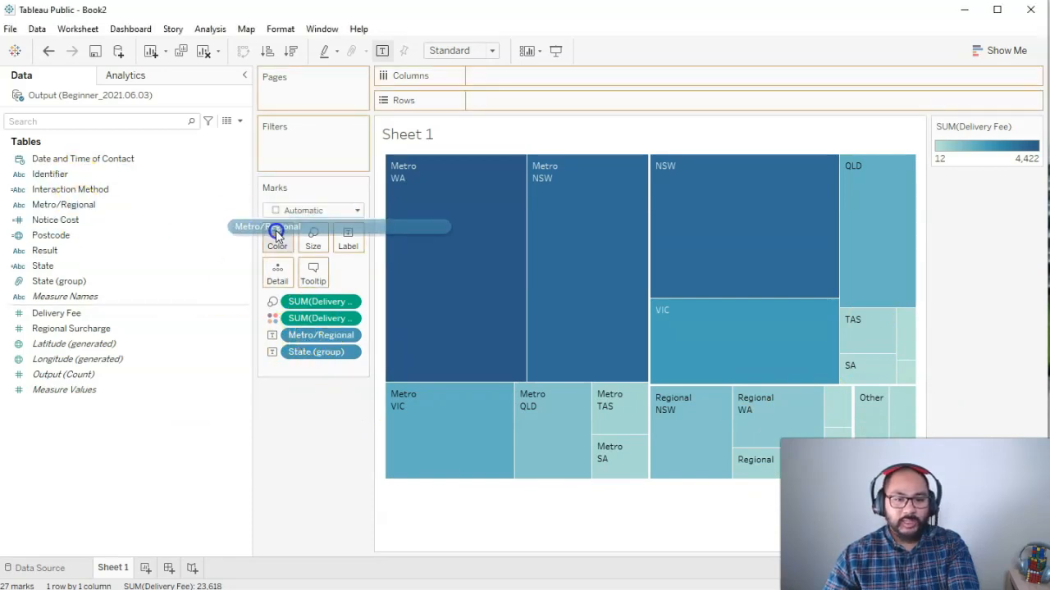
Step: Clear the Delivery Fee treemap, leaving Sheet 1 empty
{"action": "left_click", "coordinate": [277, 237]}
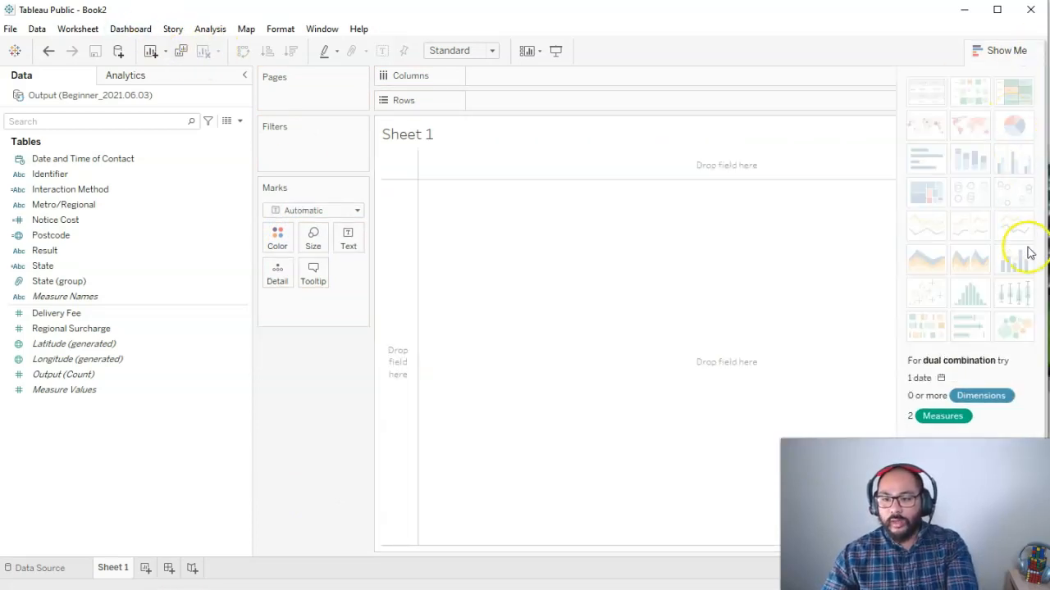
{"action": "mouse_move", "coordinate": [992, 320]}
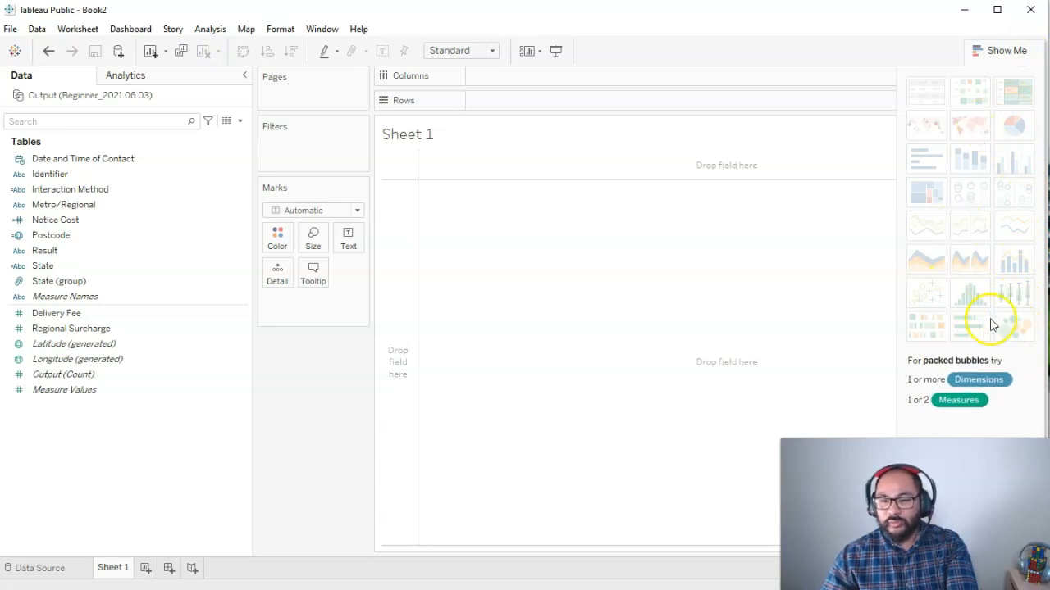
{"action": "mouse_move", "coordinate": [1027, 335]}
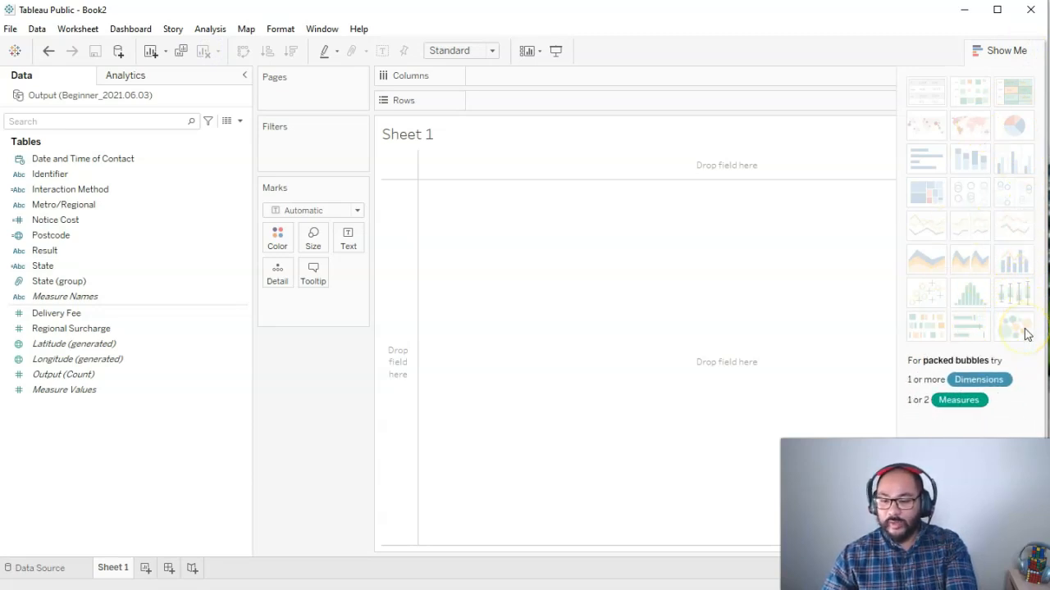
{"action": "mouse_move", "coordinate": [1015, 325]}
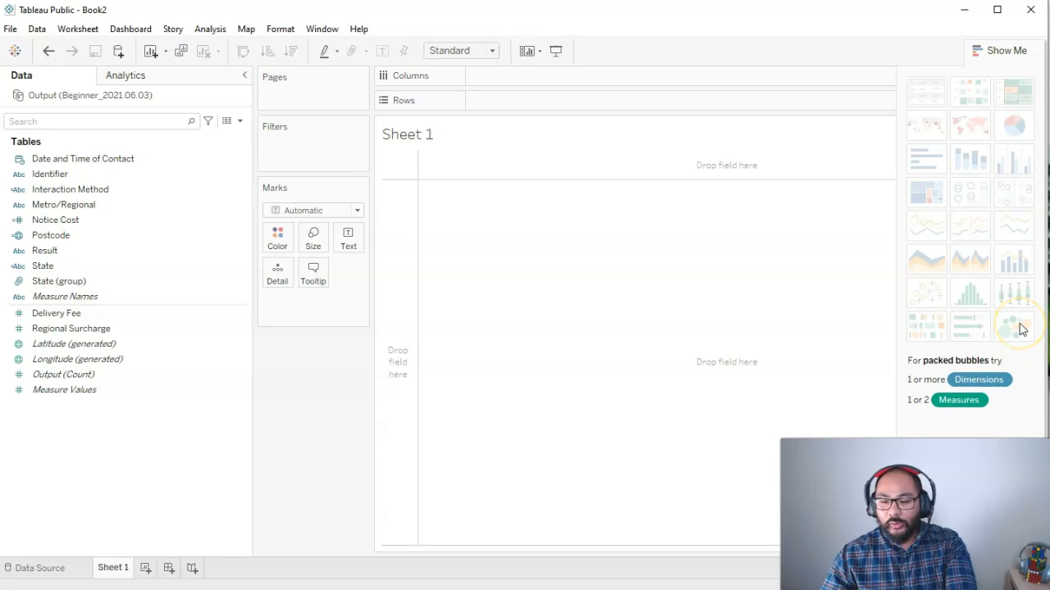
{"action": "mouse_move", "coordinate": [1020, 328]}
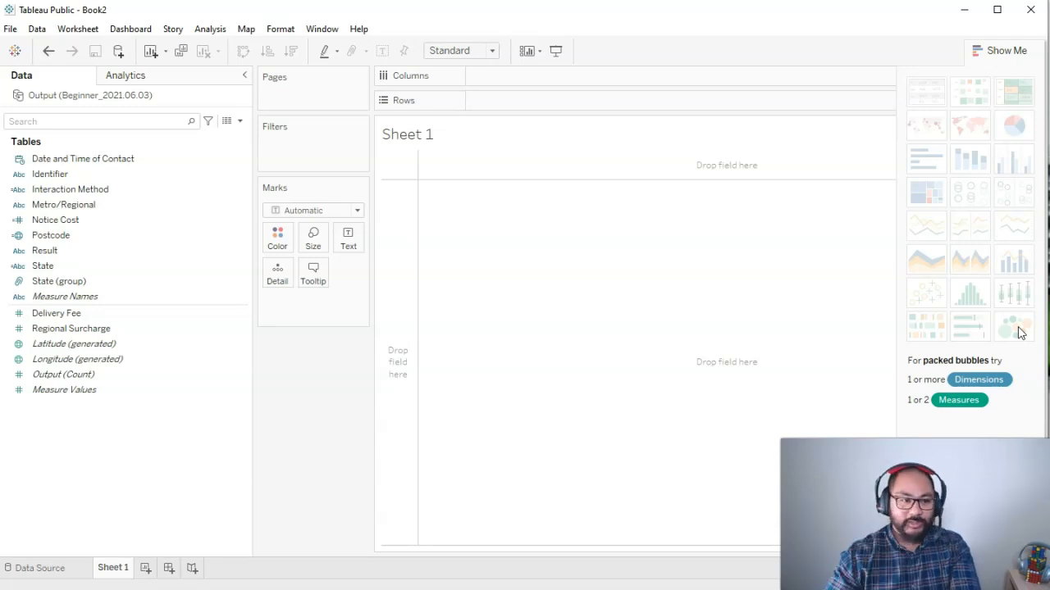
Step: Build a packed bubble chart of Delivery Fee by Result from Show Me
{"action": "left_click", "coordinate": [46, 250]}
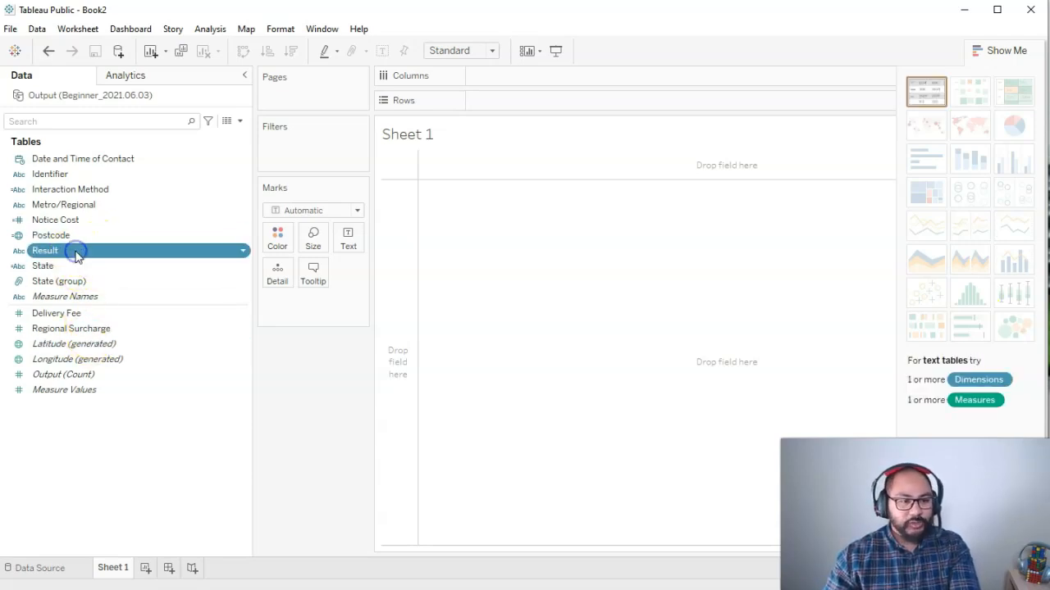
{"action": "mouse_move", "coordinate": [1022, 331]}
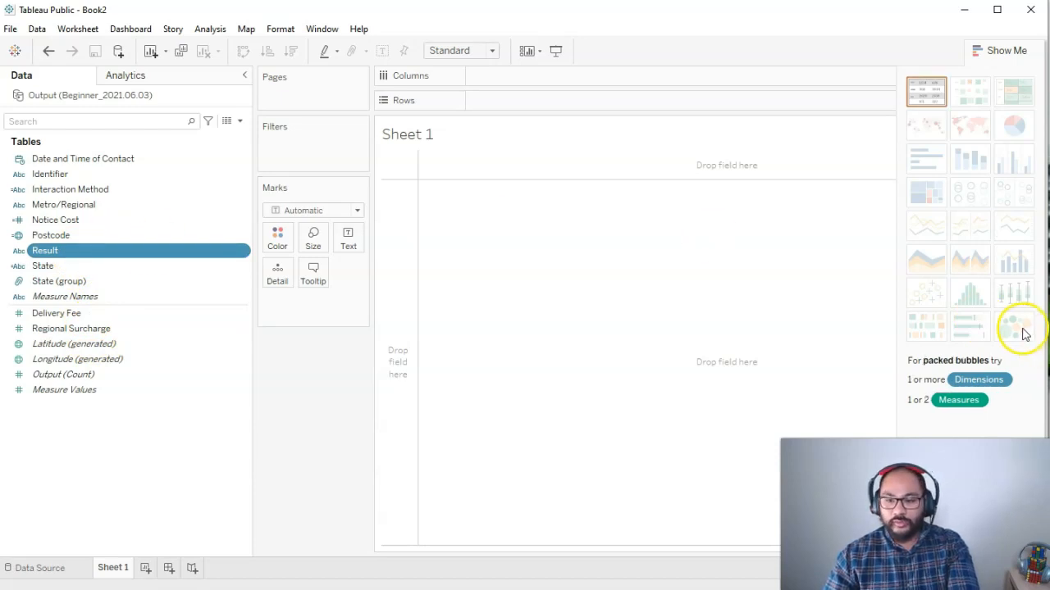
{"action": "left_click", "coordinate": [55, 311]}
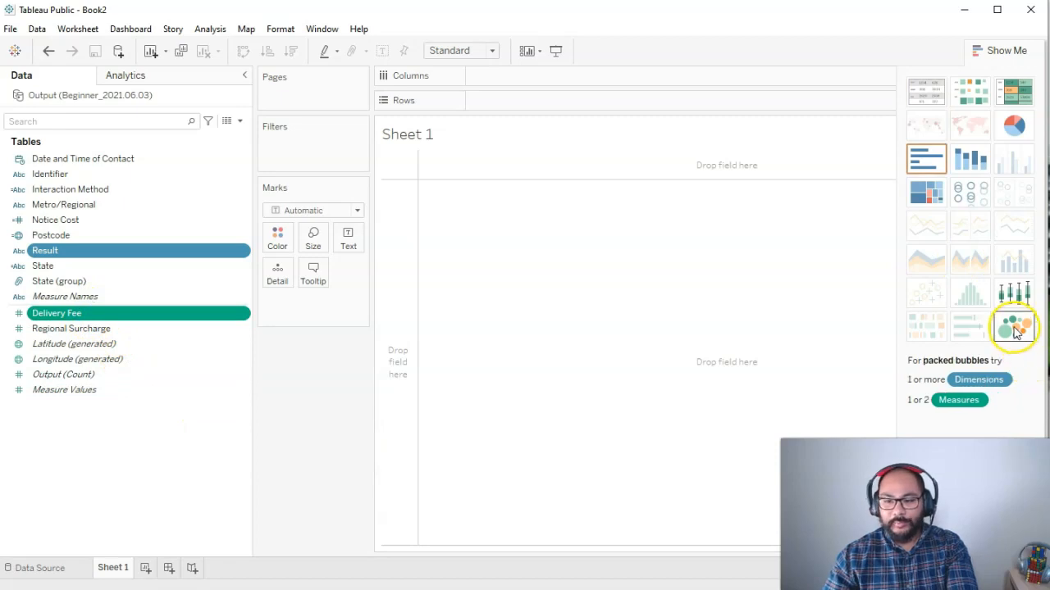
{"action": "left_click", "coordinate": [1014, 324]}
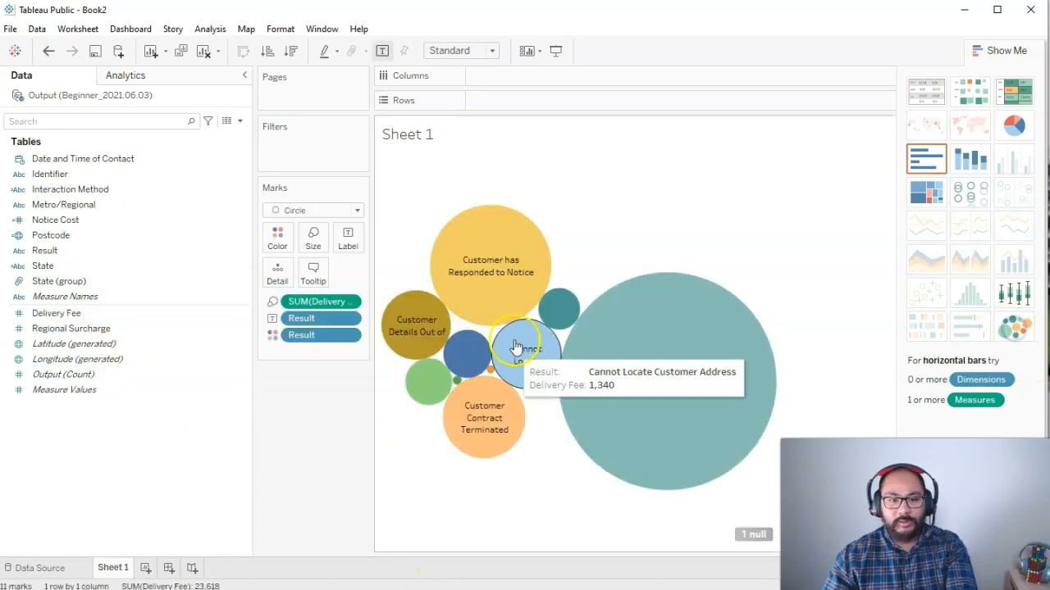
{"action": "mouse_move", "coordinate": [469, 354]}
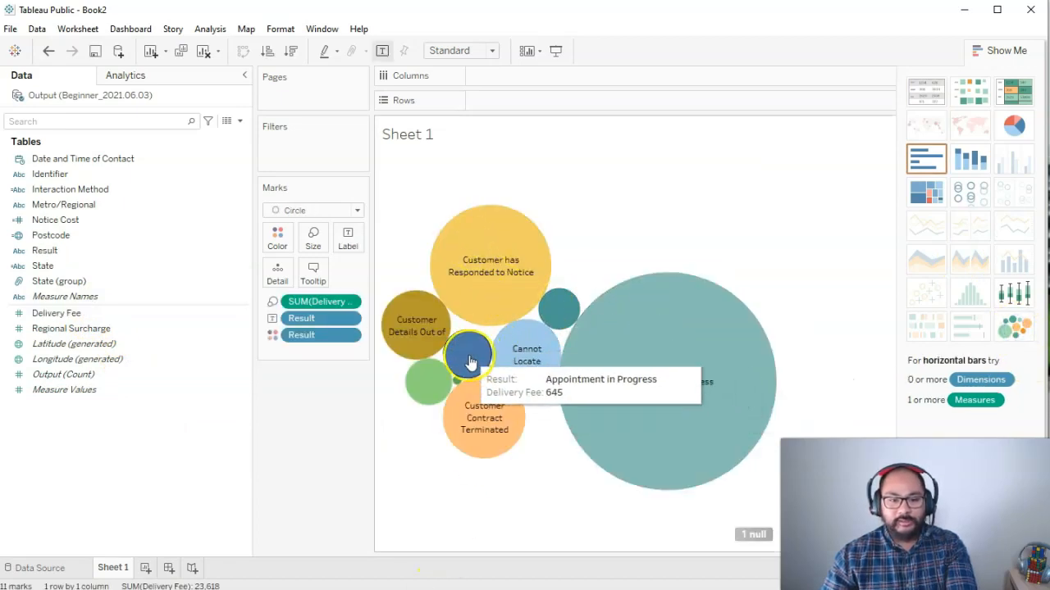
{"action": "mouse_move", "coordinate": [584, 345]}
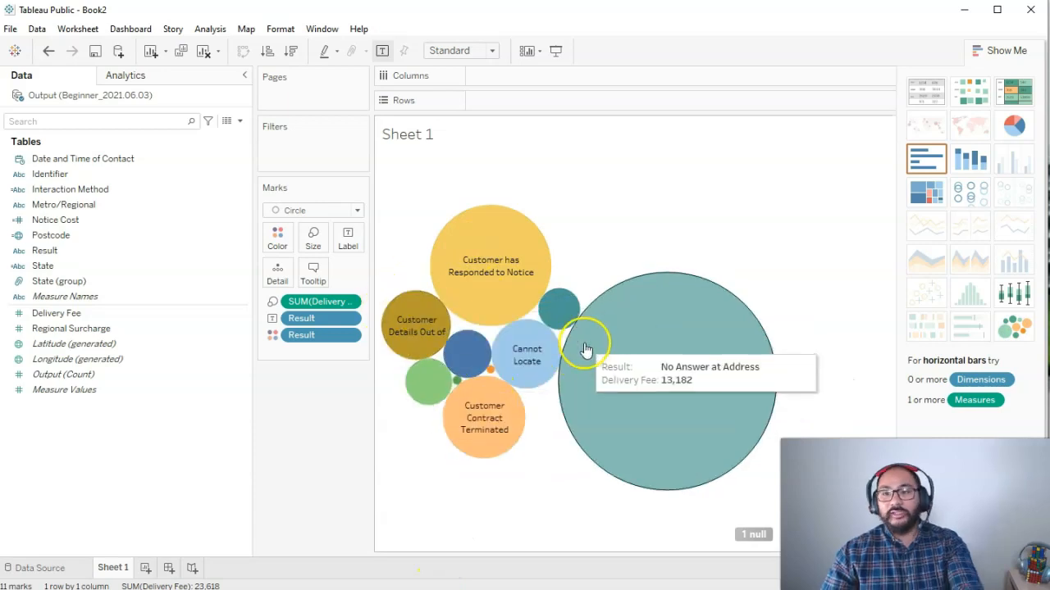
{"action": "mouse_move", "coordinate": [540, 304]}
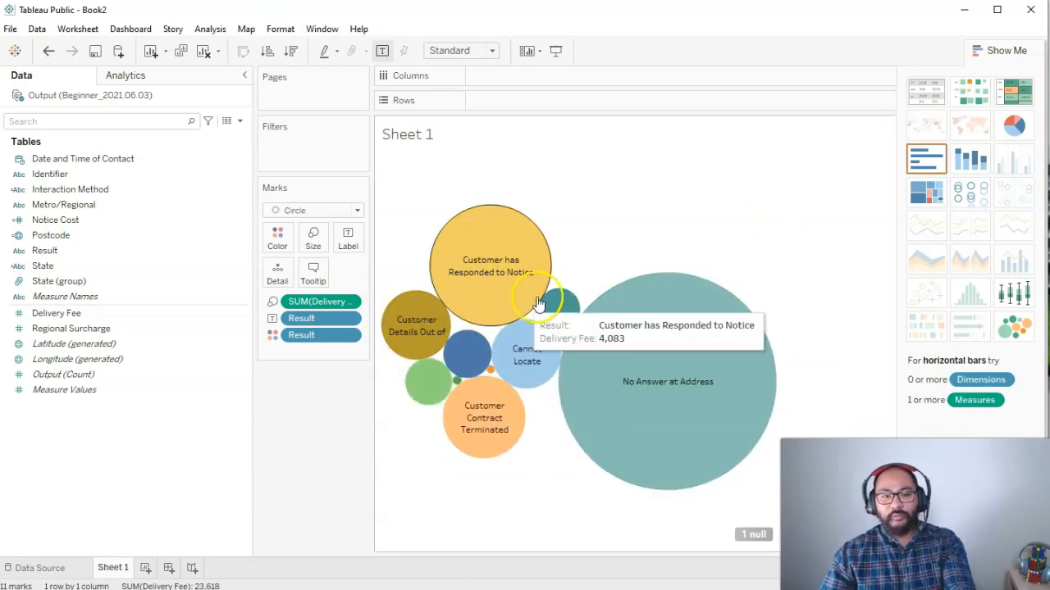
{"action": "mouse_move", "coordinate": [1014, 131]}
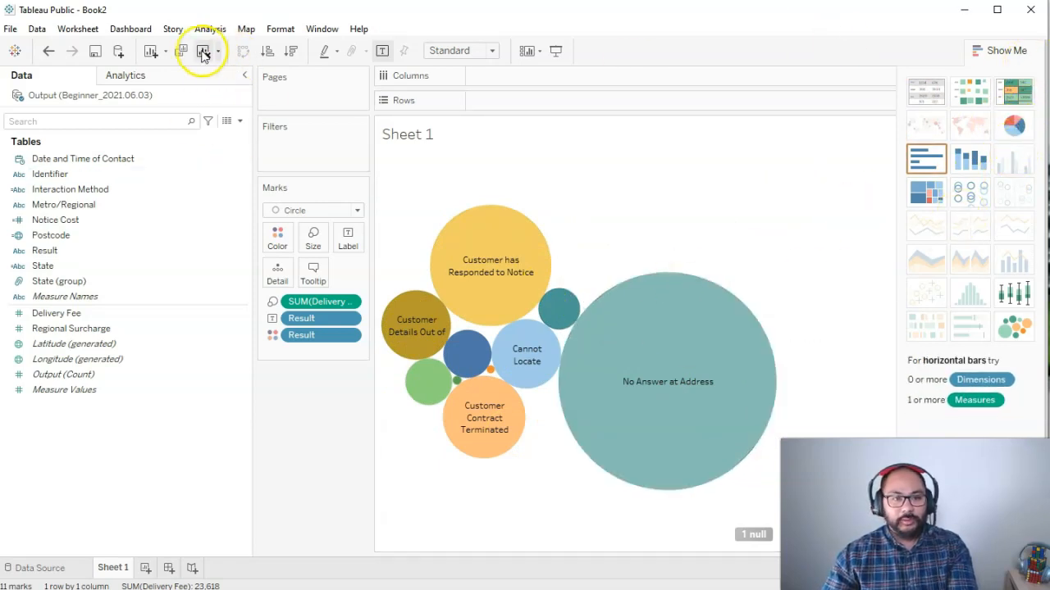
Step: Clear the sheet and chart Delivery Fee per Postcode as horizontal bars, with Show Me reopened
{"action": "left_click", "coordinate": [204, 51]}
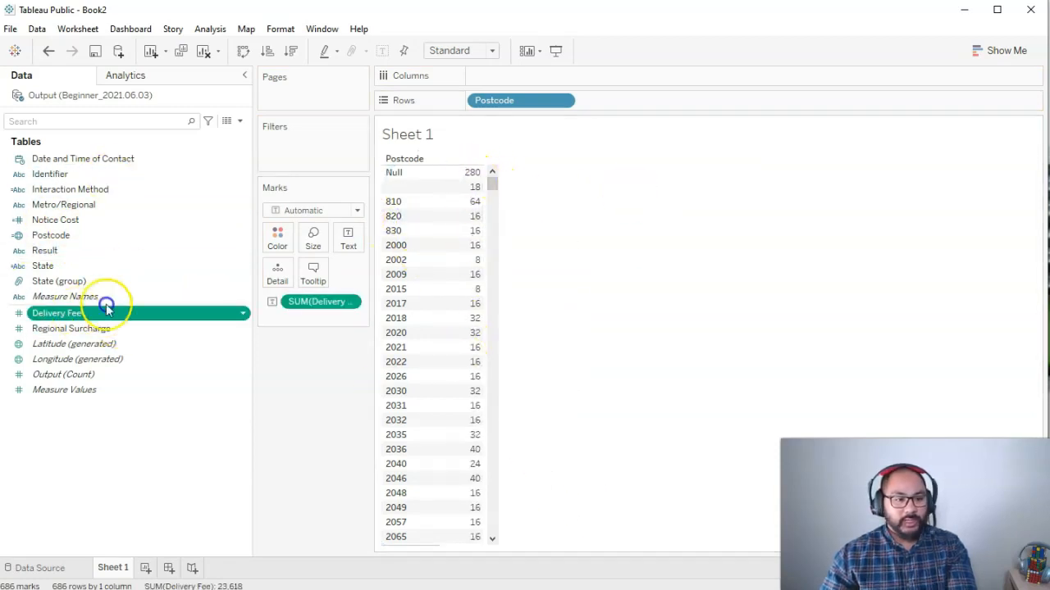
{"action": "left_click_drag", "start_coordinate": [56, 312], "coordinate": [522, 75]}
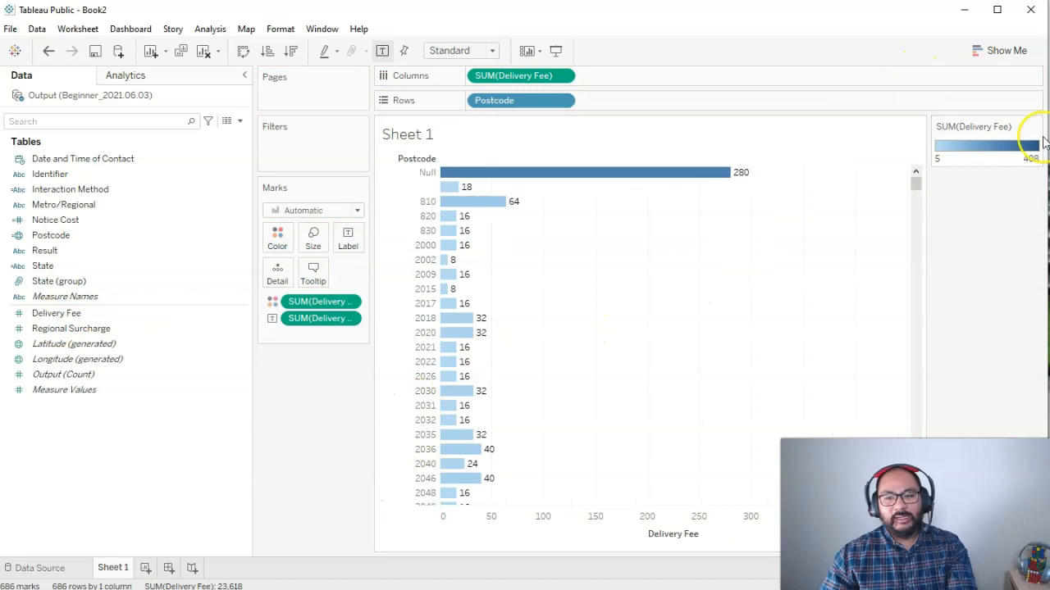
{"action": "scroll", "scroll_direction": "down", "scroll_amount": 3}
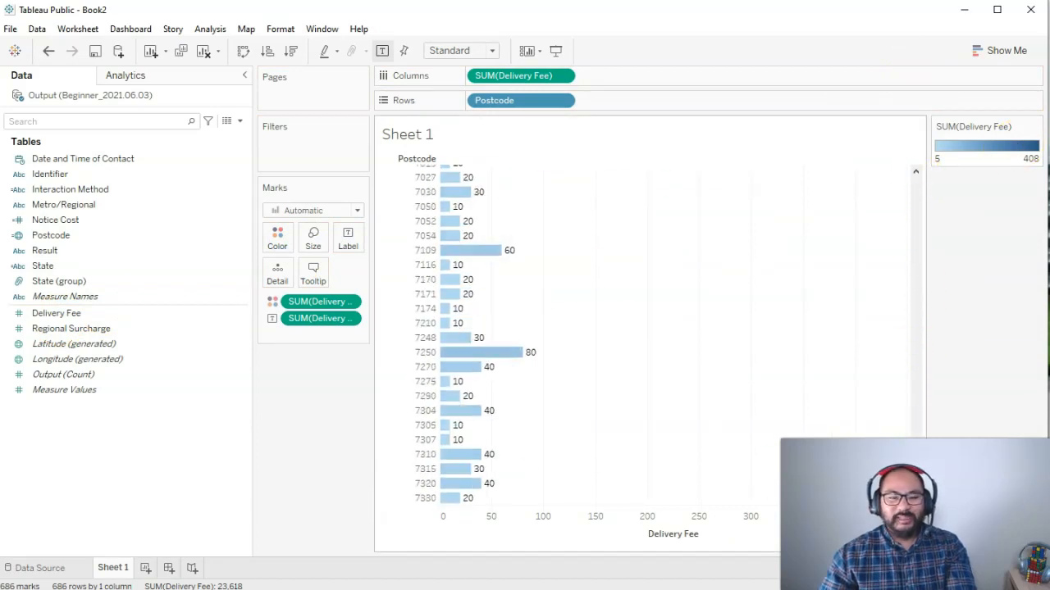
{"action": "scroll", "scroll_direction": "up", "scroll_amount": 3}
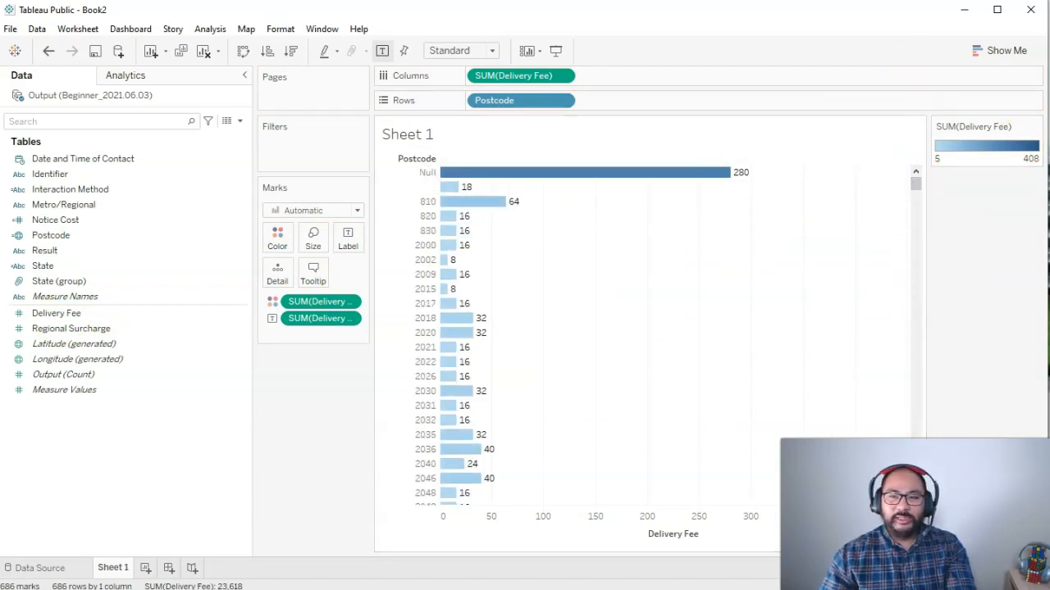
{"action": "left_click", "coordinate": [1001, 50]}
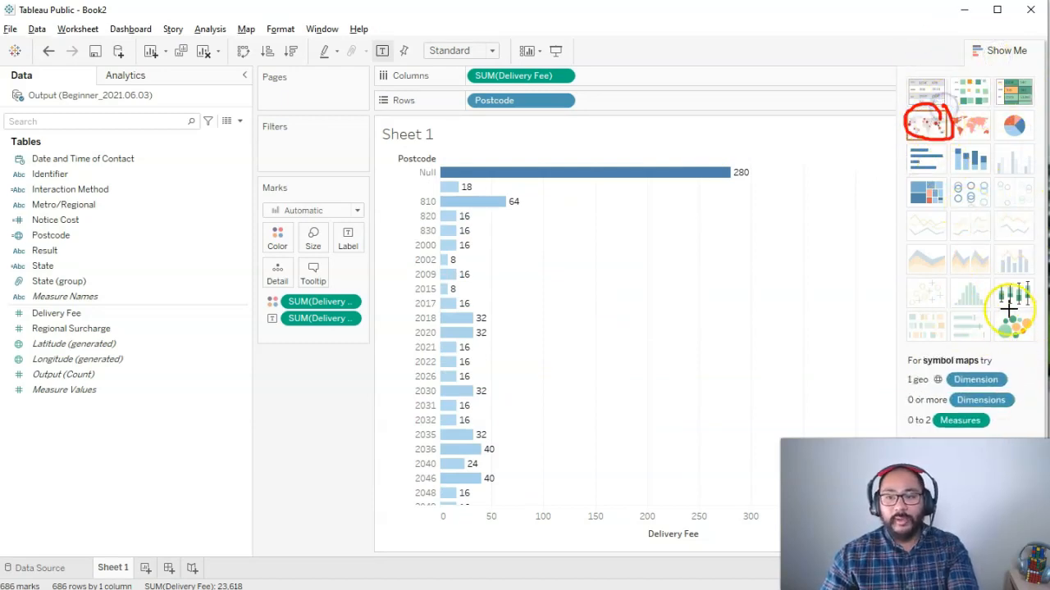
Step: Switch the postcode chart to a symbol map, then to a single stacked Delivery Fee bar
{"action": "left_click", "coordinate": [925, 125]}
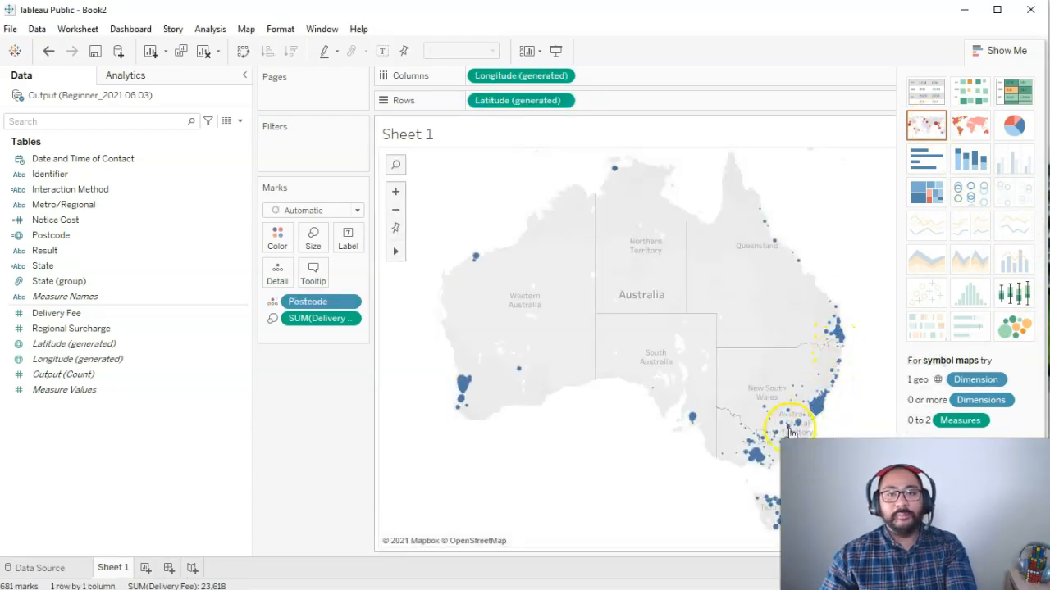
{"action": "left_click", "coordinate": [970, 125]}
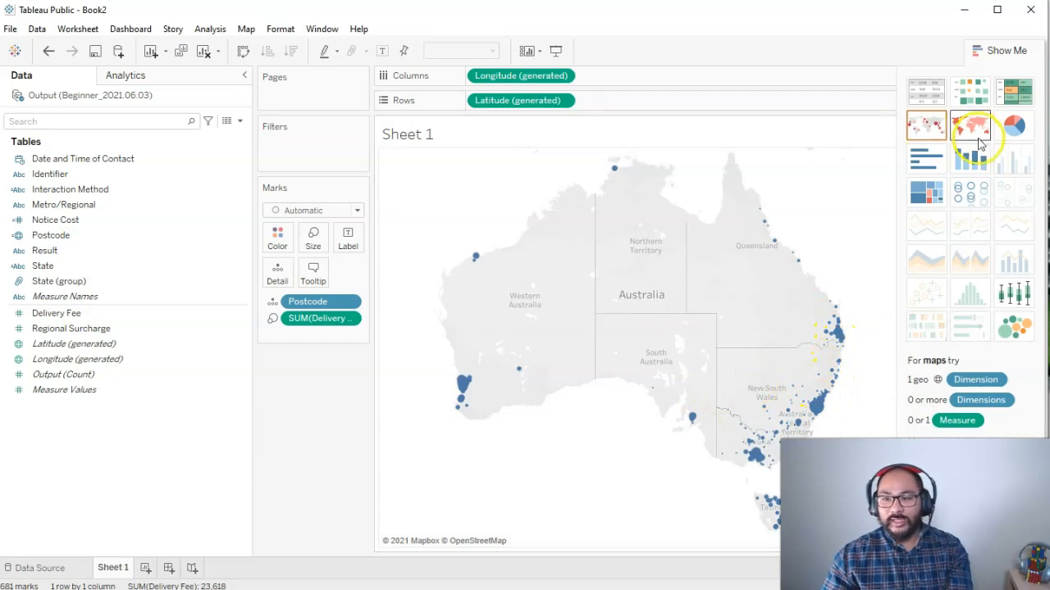
{"action": "mouse_move", "coordinate": [964, 158]}
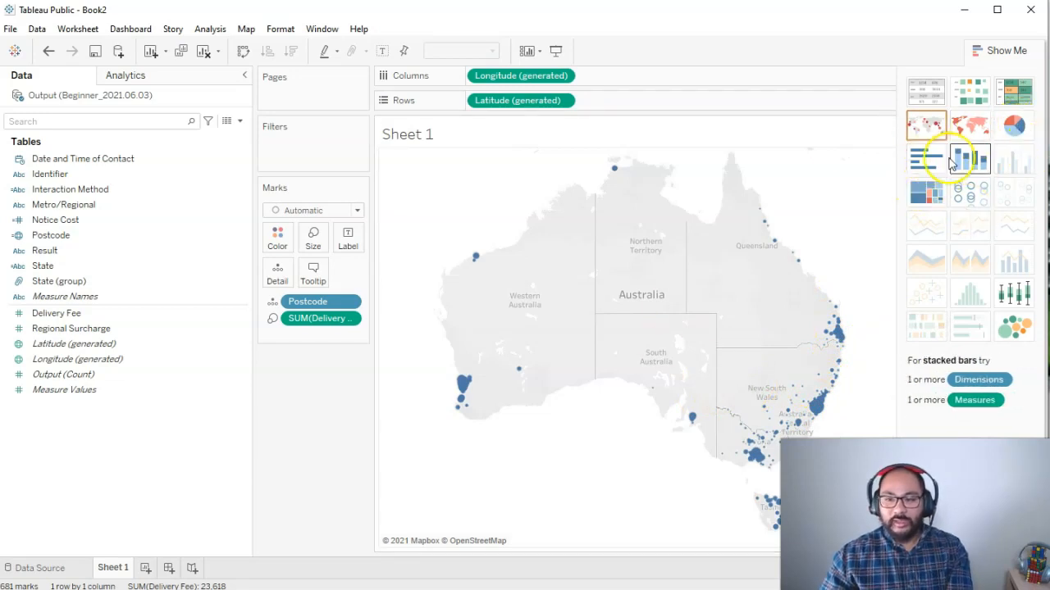
{"action": "left_click", "coordinate": [971, 159]}
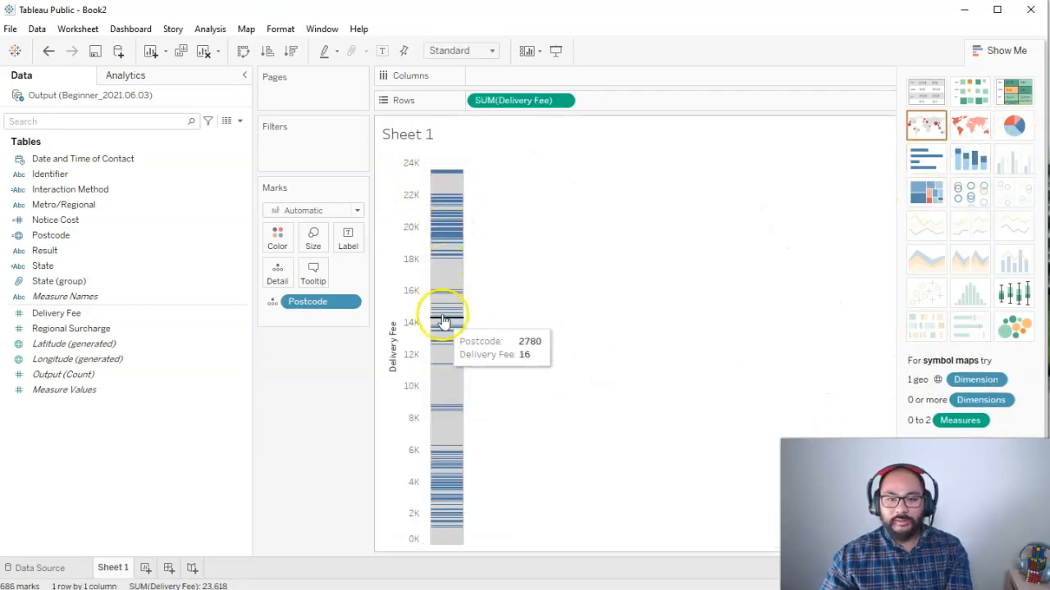
{"action": "mouse_move", "coordinate": [456, 523]}
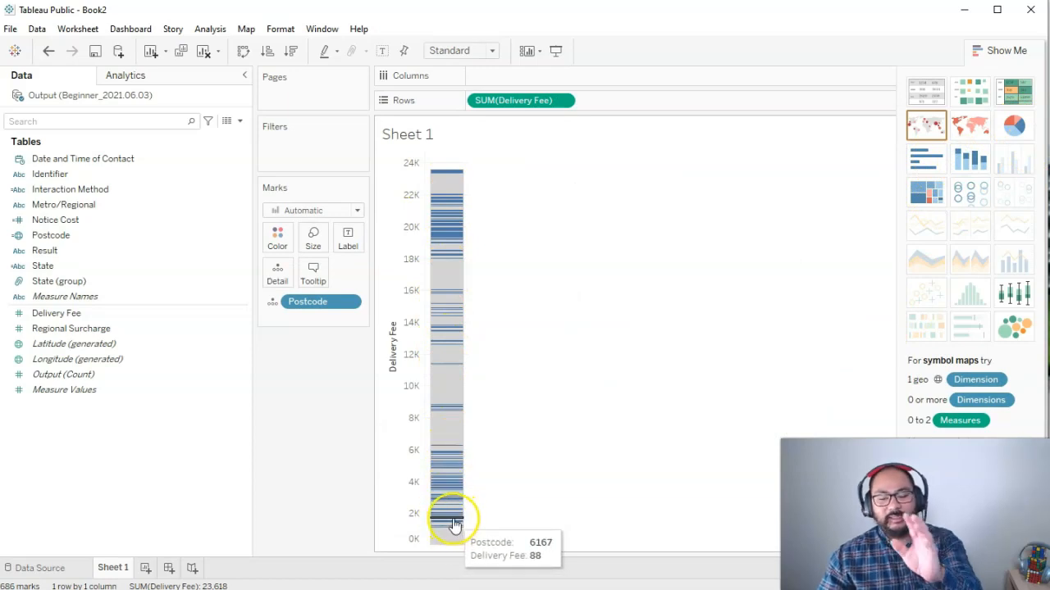
{"action": "mouse_move", "coordinate": [849, 221]}
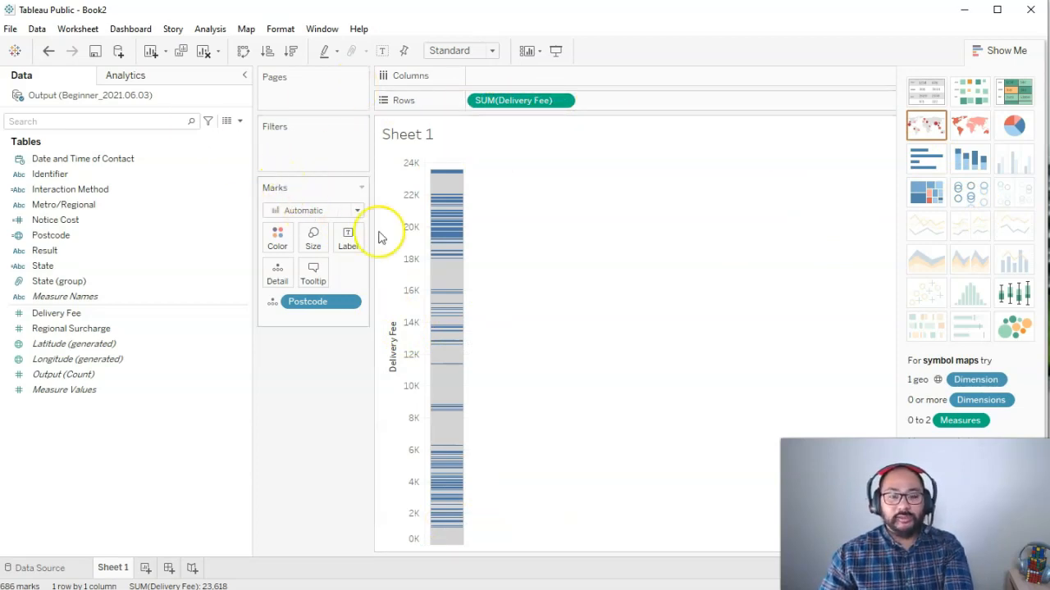
{"action": "mouse_move", "coordinate": [456, 259]}
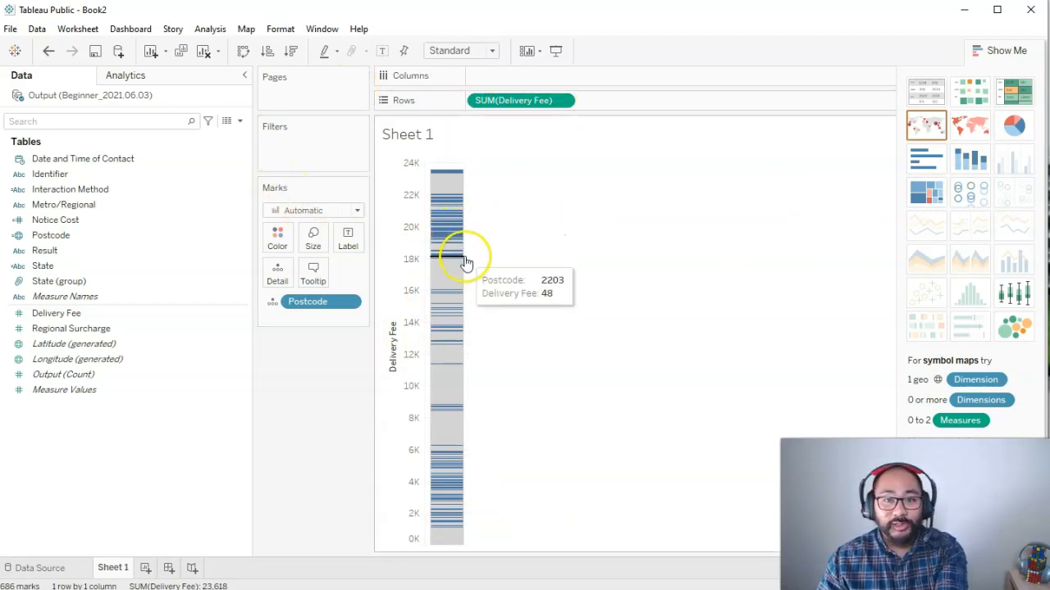
{"action": "mouse_move", "coordinate": [620, 139]}
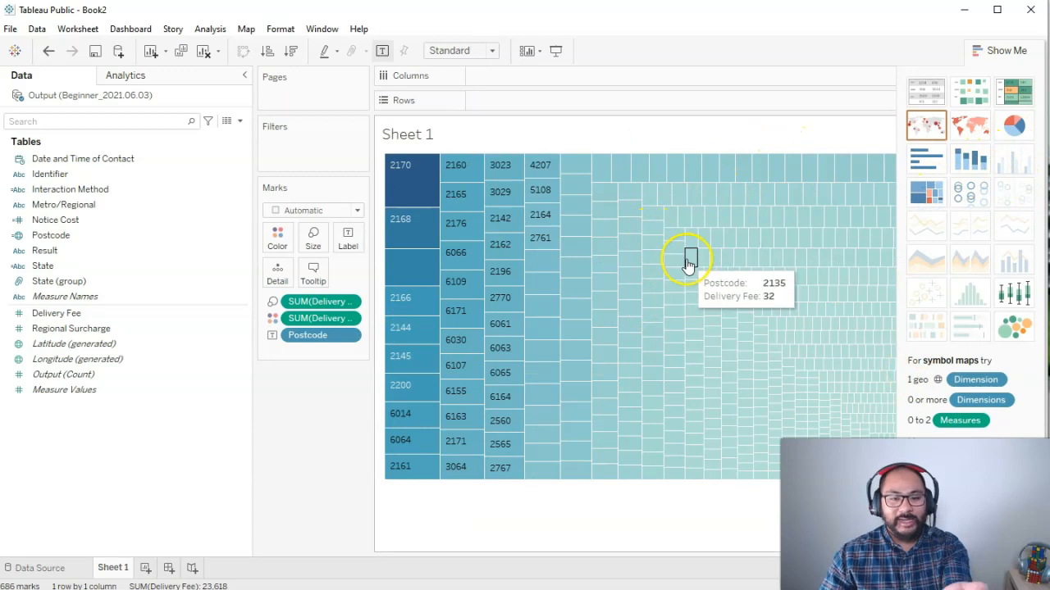
{"action": "mouse_move", "coordinate": [550, 271]}
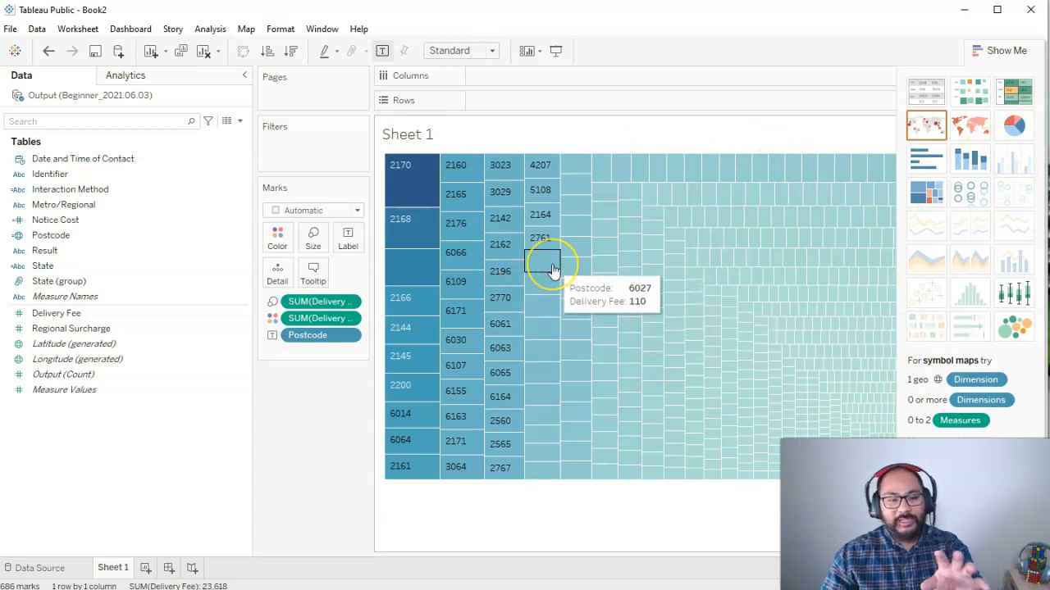
{"action": "mouse_move", "coordinate": [443, 298]}
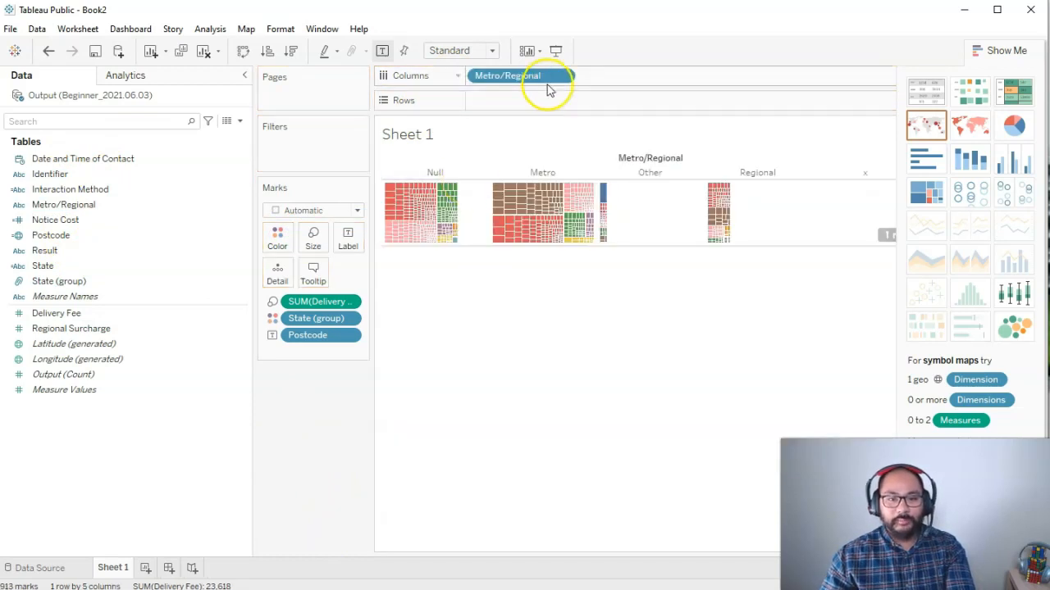
Step: Drag Metro/Regional off Columns so one State-coloured postcode treemap fills the view
{"action": "left_click_drag", "start_coordinate": [507, 76], "coordinate": [507, 100]}
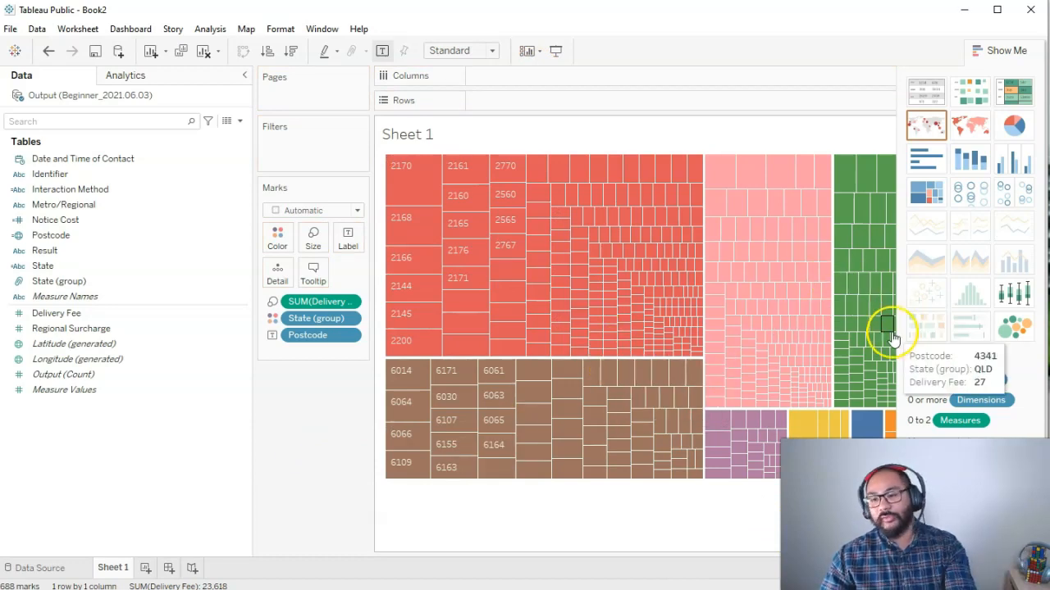
{"action": "mouse_move", "coordinate": [812, 78]}
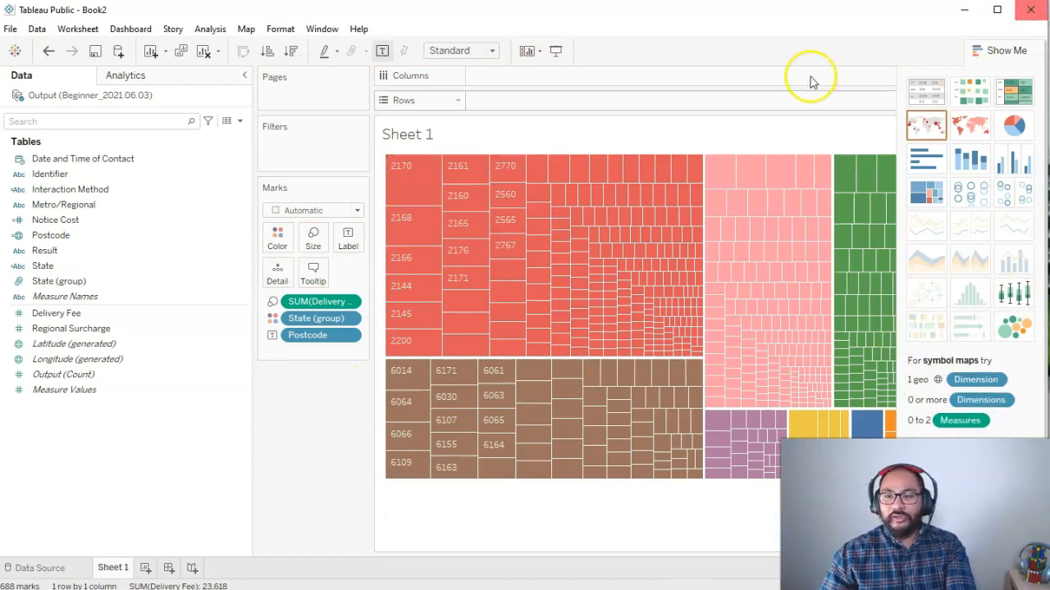